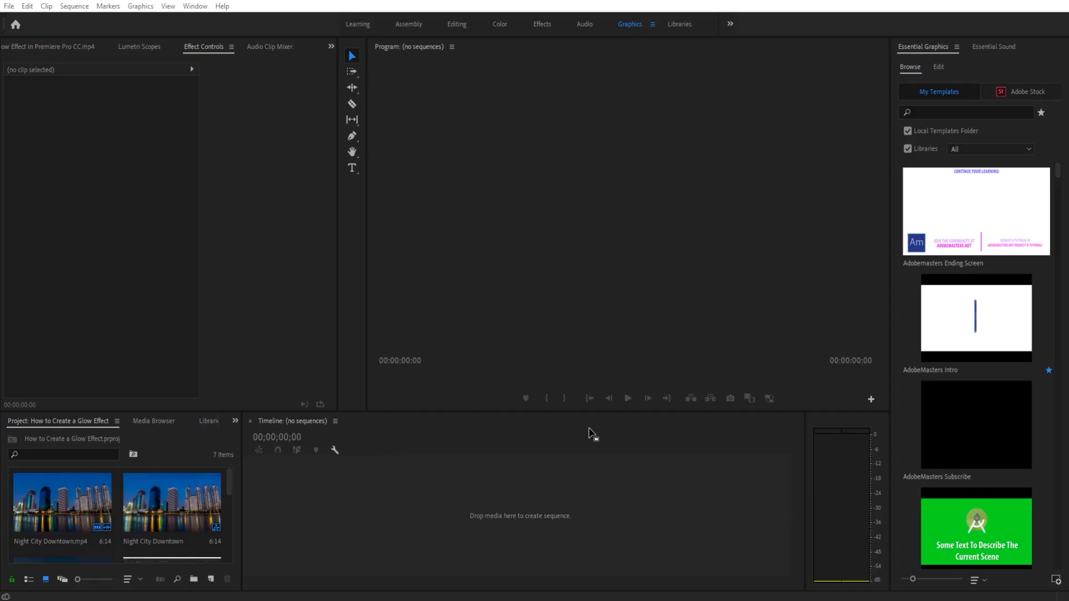
pyautogui.moveTo(621, 360)
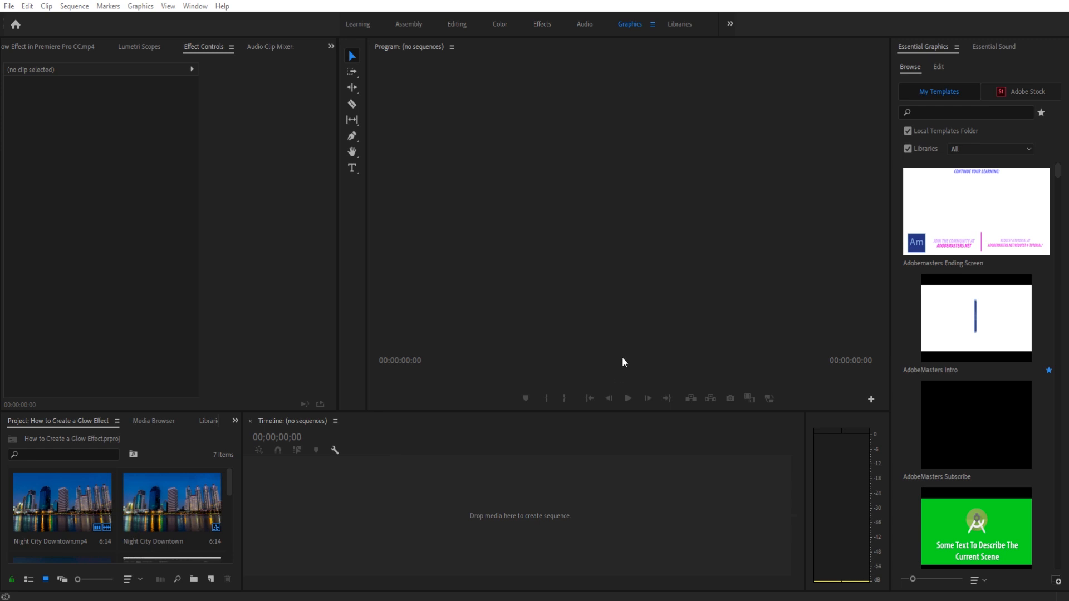
pyautogui.moveTo(621, 142)
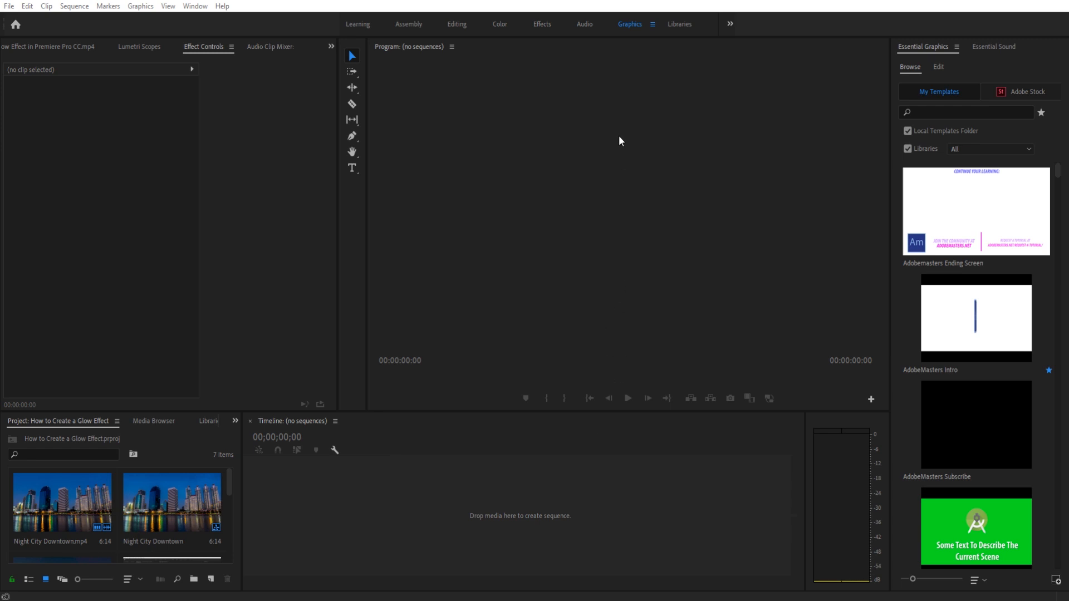
pyautogui.moveTo(512, 24)
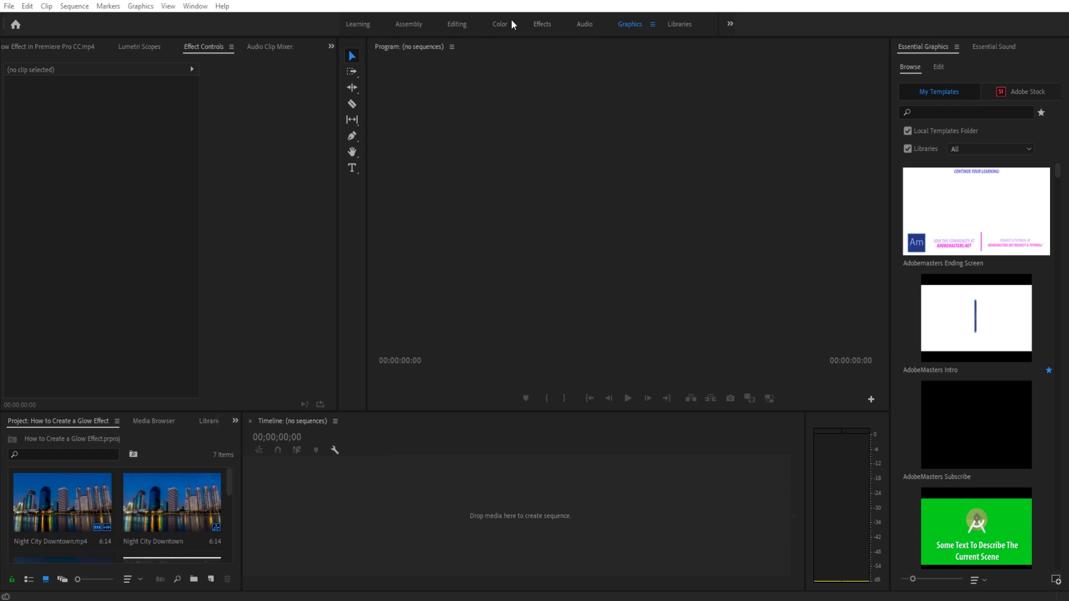
# Step: Switch the interface to the Effects workspace from the workspace bar
pyautogui.click(542, 24)
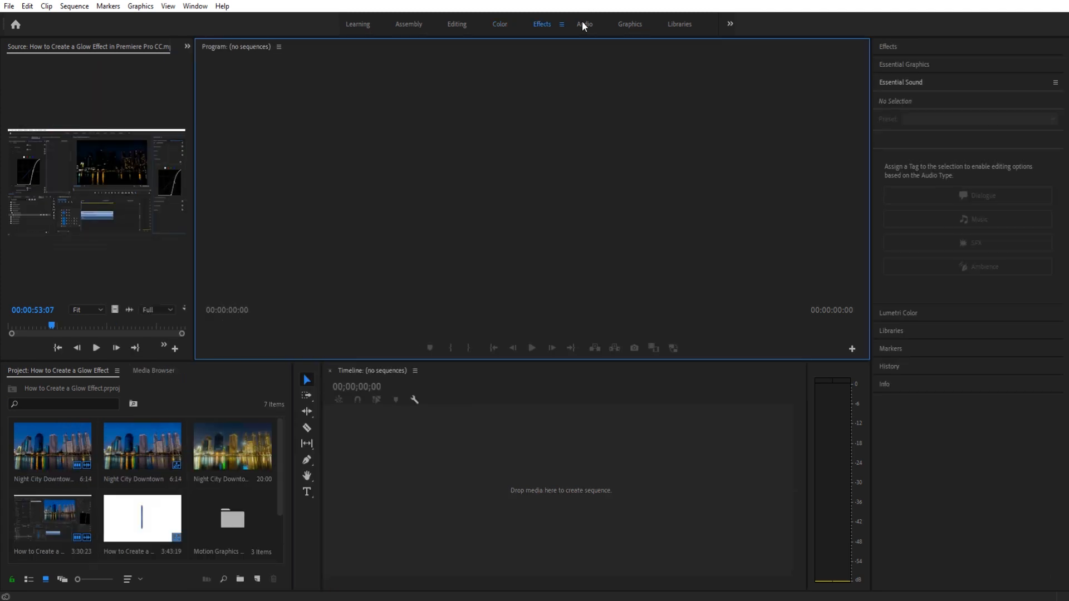
pyautogui.moveTo(498, 45)
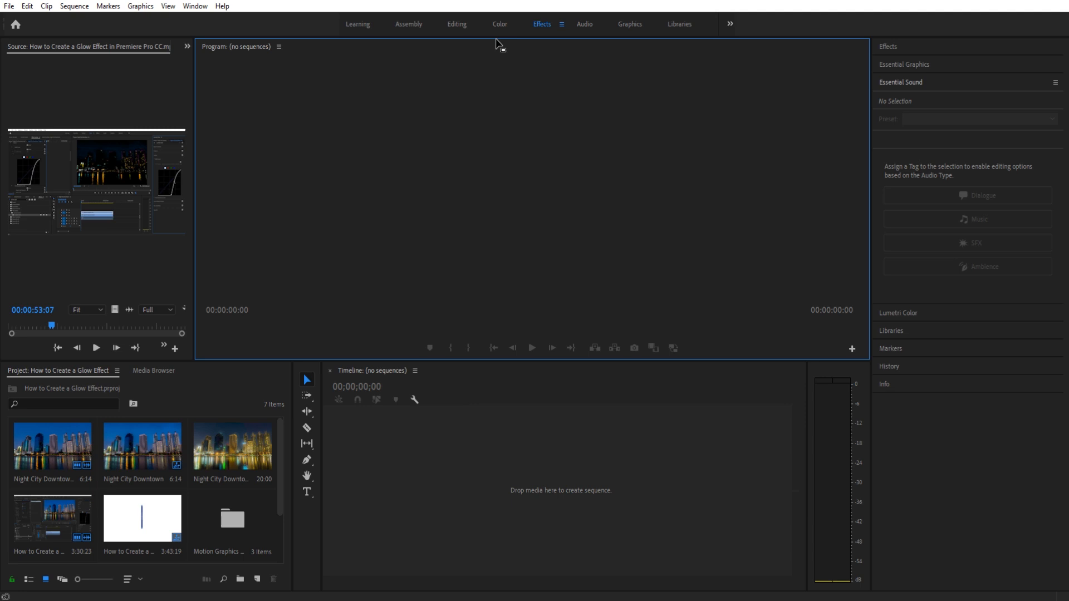
pyautogui.moveTo(514, 40)
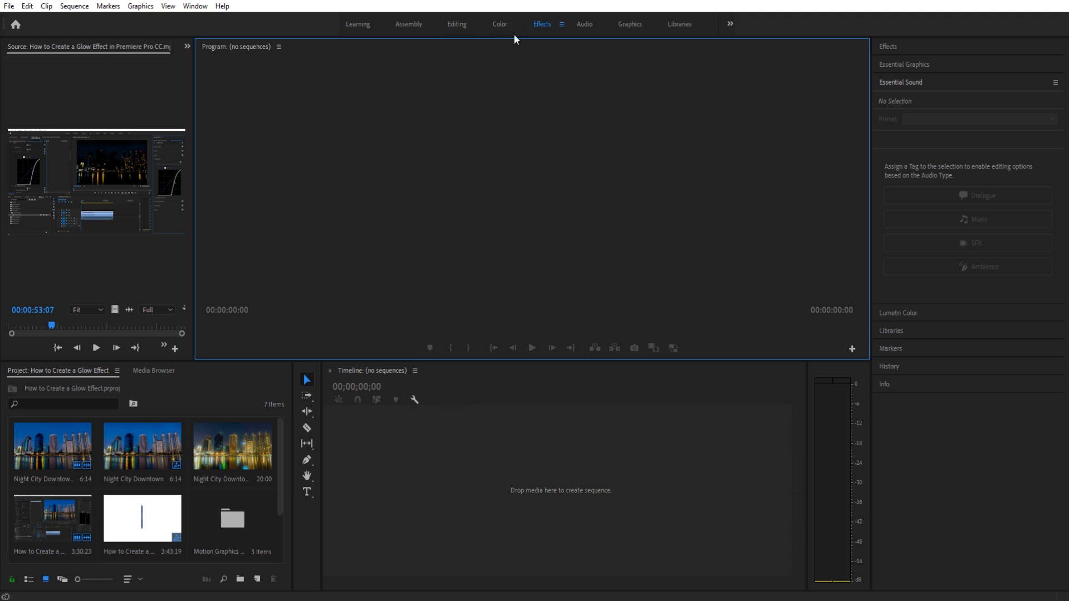
pyautogui.moveTo(660, 56)
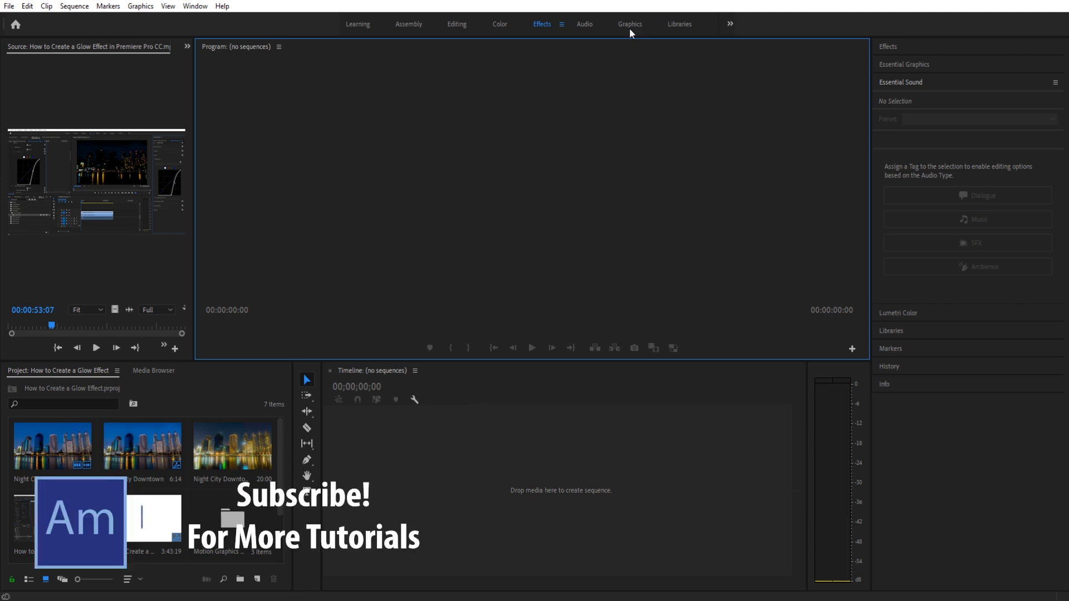
# Step: Switch the interface back to the Graphics workspace
pyautogui.click(628, 23)
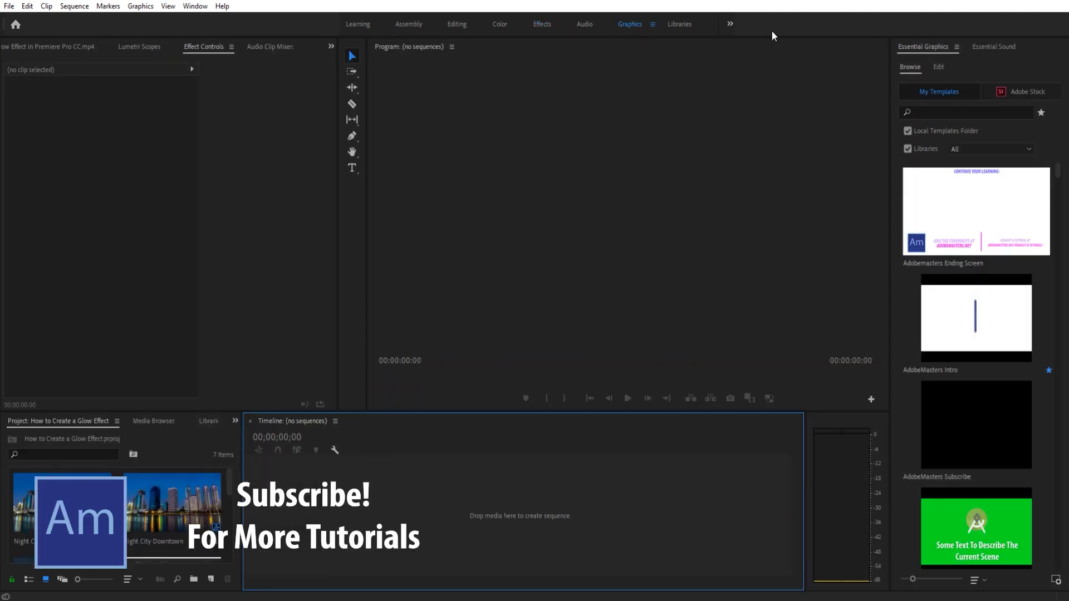
pyautogui.moveTo(551, 128)
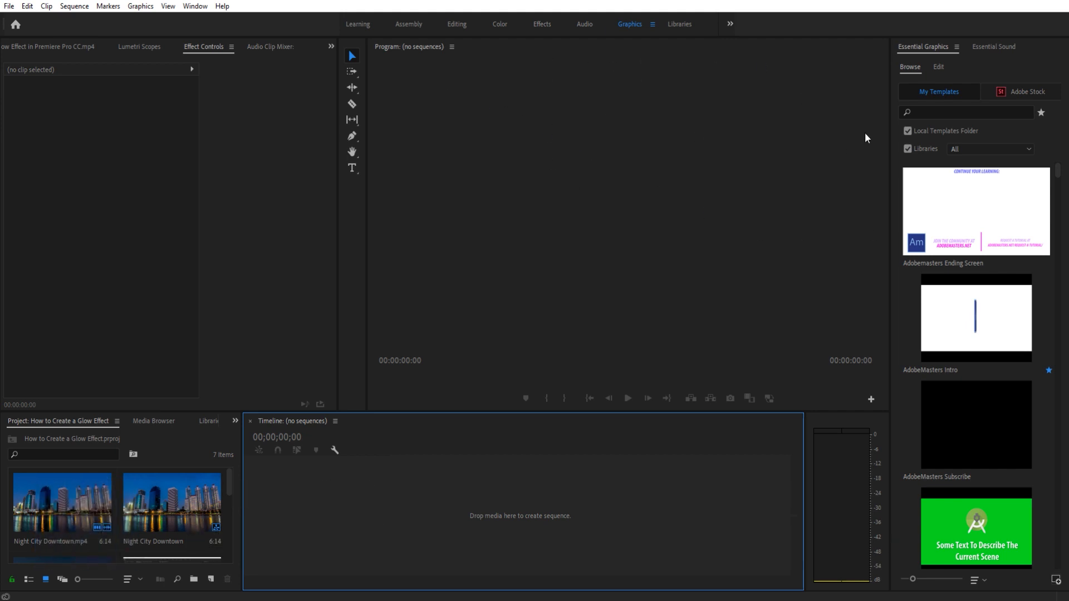
pyautogui.moveTo(460, 142)
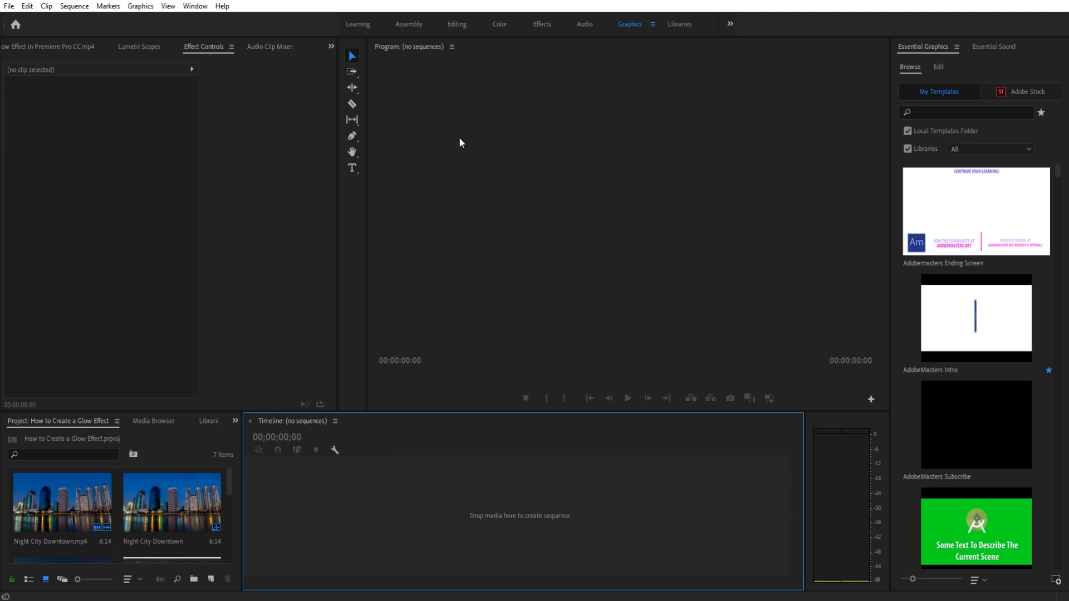
pyautogui.moveTo(630, 214)
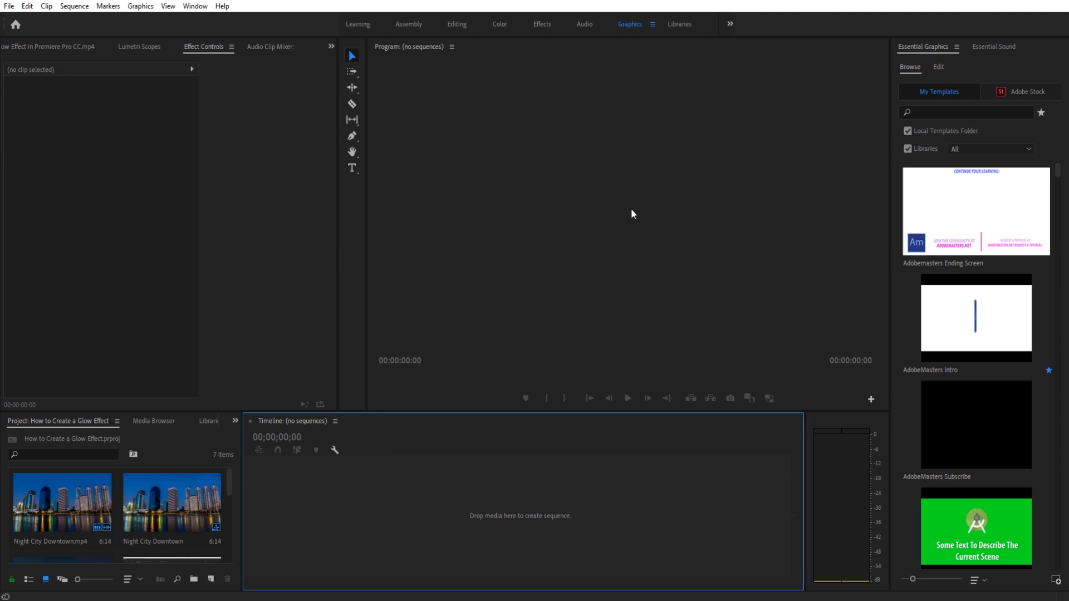
pyautogui.moveTo(653, 219)
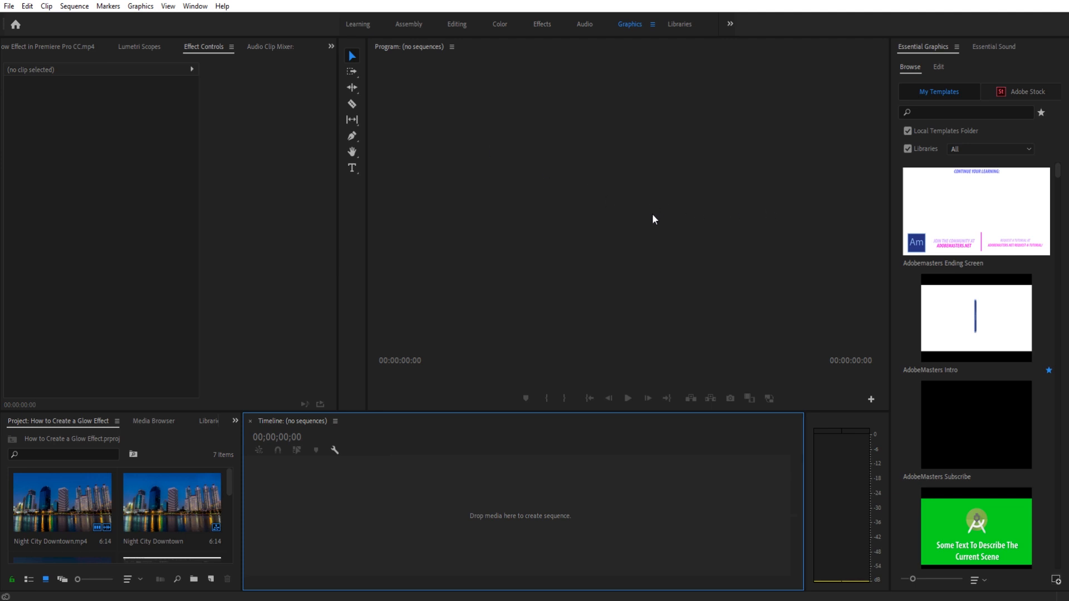
pyautogui.moveTo(666, 399)
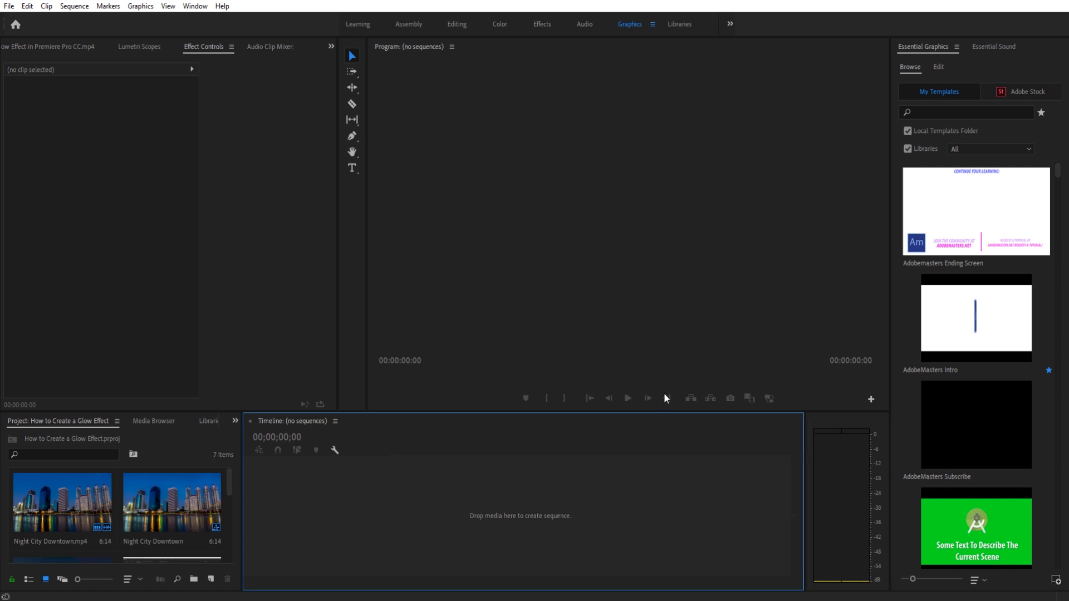
pyautogui.moveTo(219, 62)
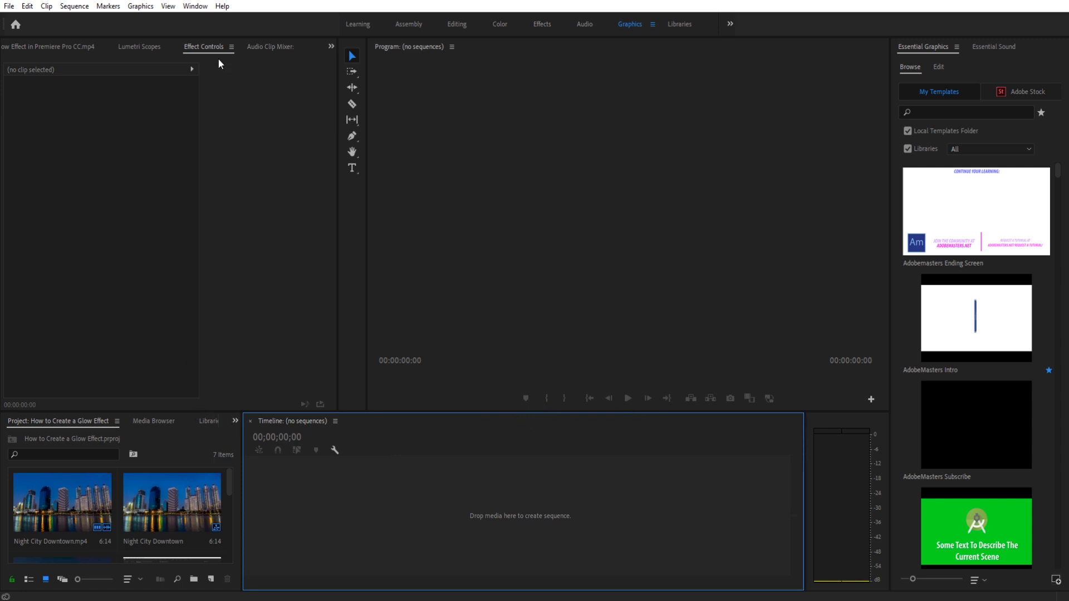
# Step: Move Effect Controls to the front of its group and close Audio Clip Mixer and Lumetri Scopes
pyautogui.click(202, 47)
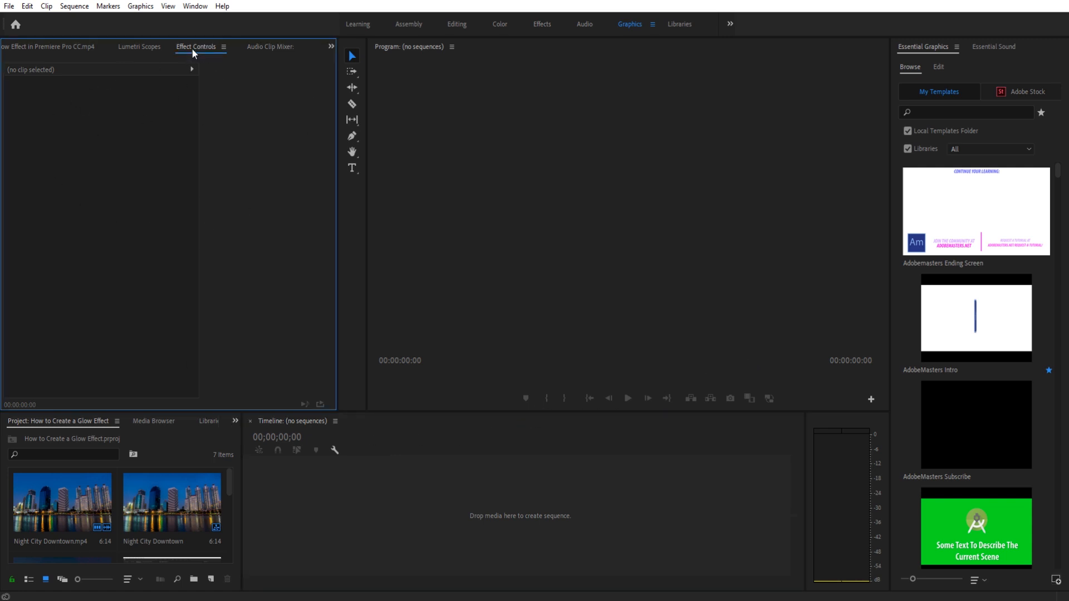
pyautogui.click(196, 47)
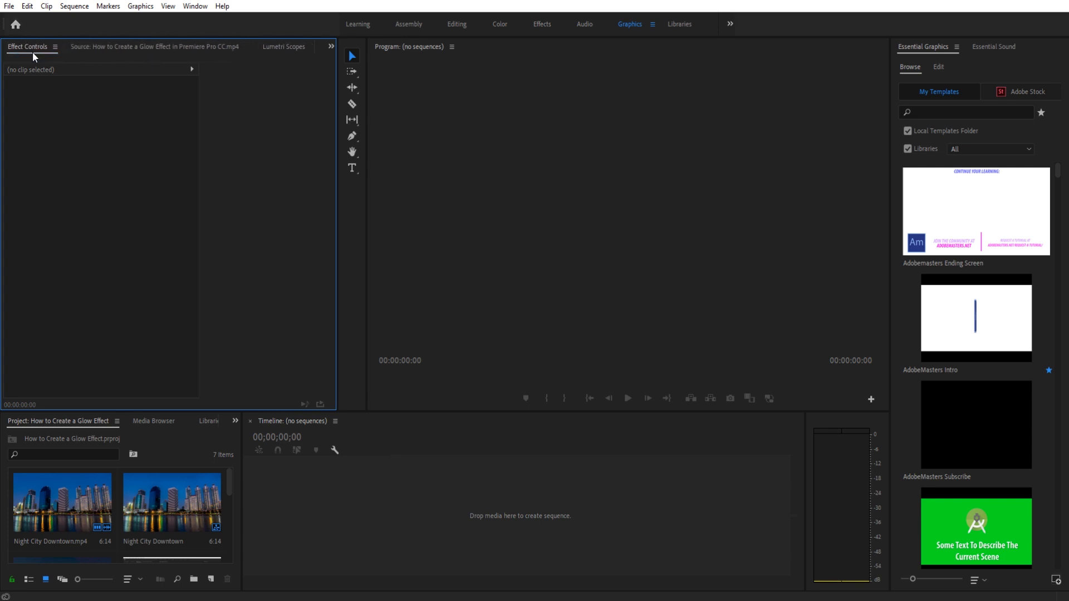
pyautogui.click(154, 47)
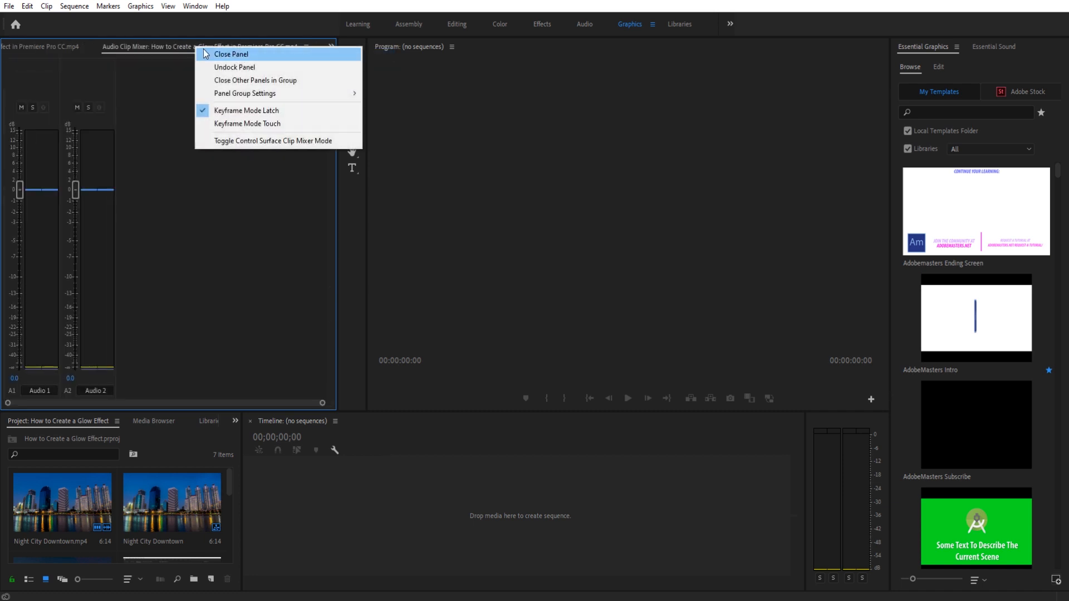
pyautogui.click(231, 54)
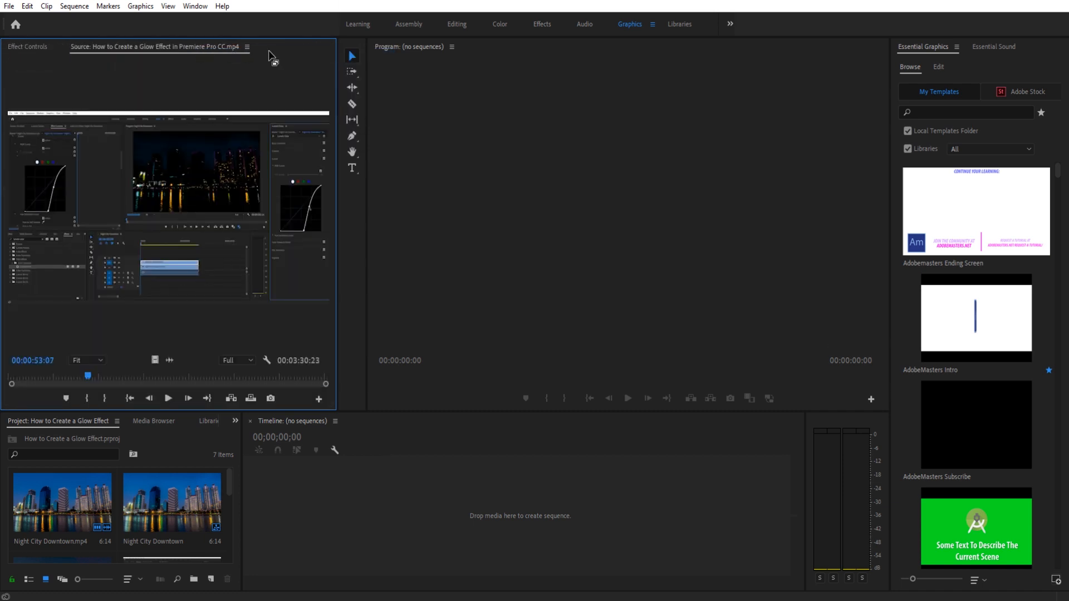
pyautogui.click(27, 47)
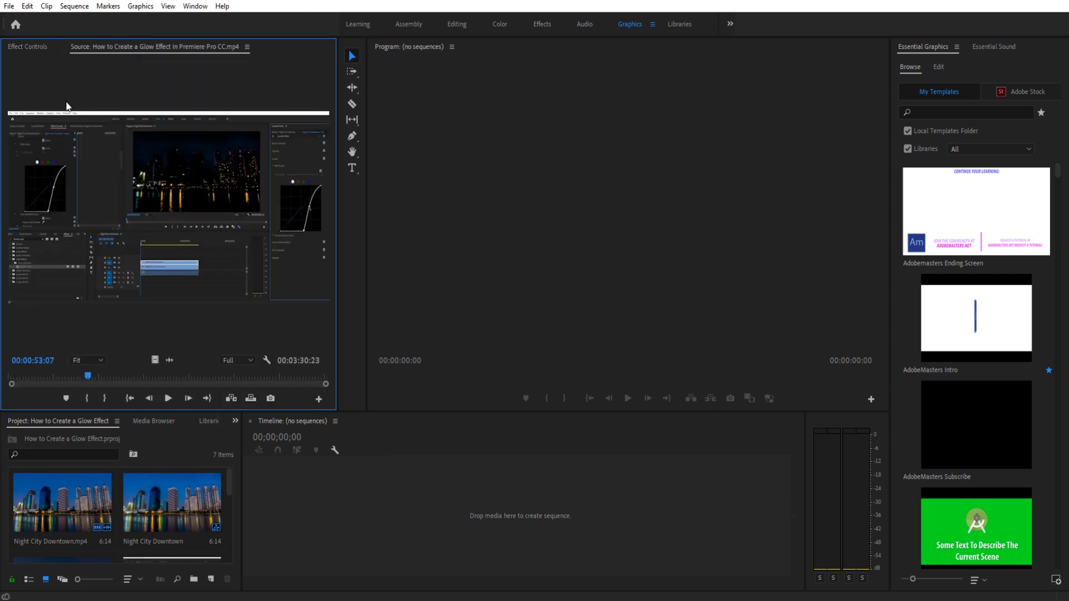
pyautogui.click(27, 47)
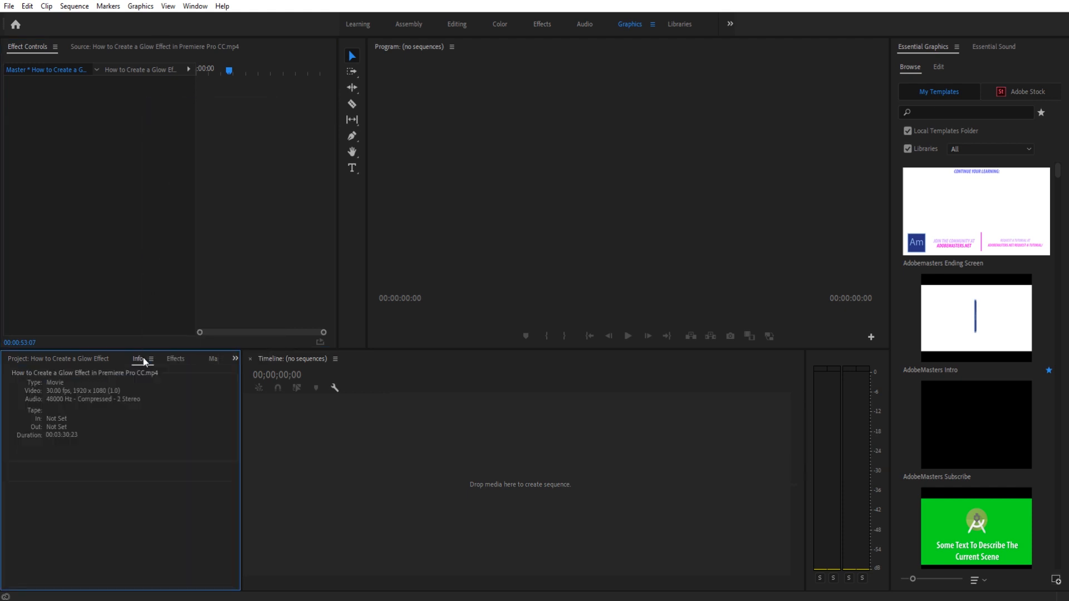
# Step: Close the Info and Markers panels so Project, Effects and History remain in the group
pyautogui.click(141, 358)
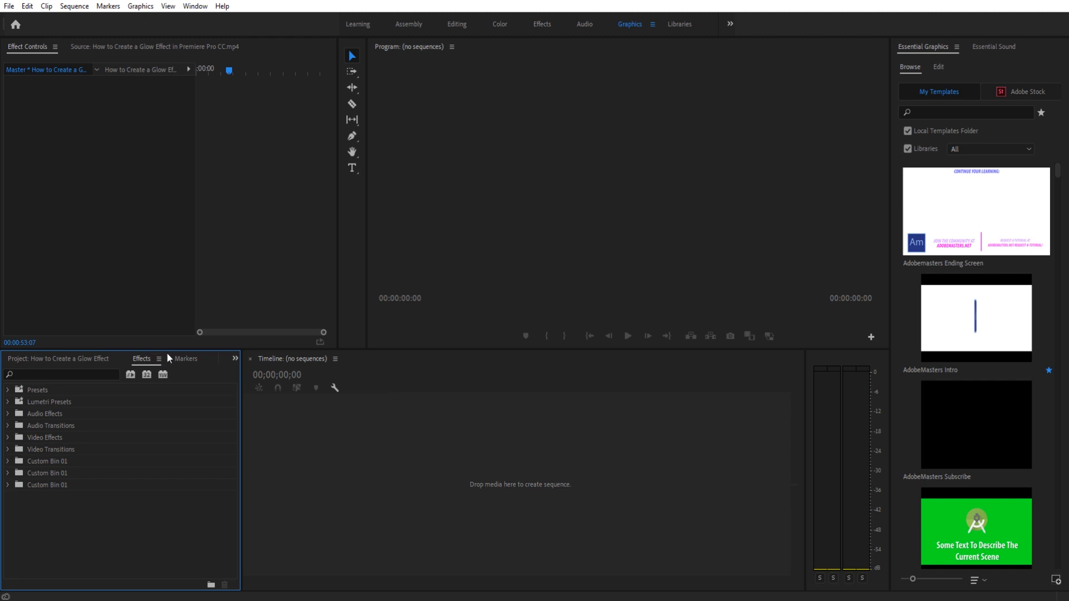
pyautogui.click(184, 358)
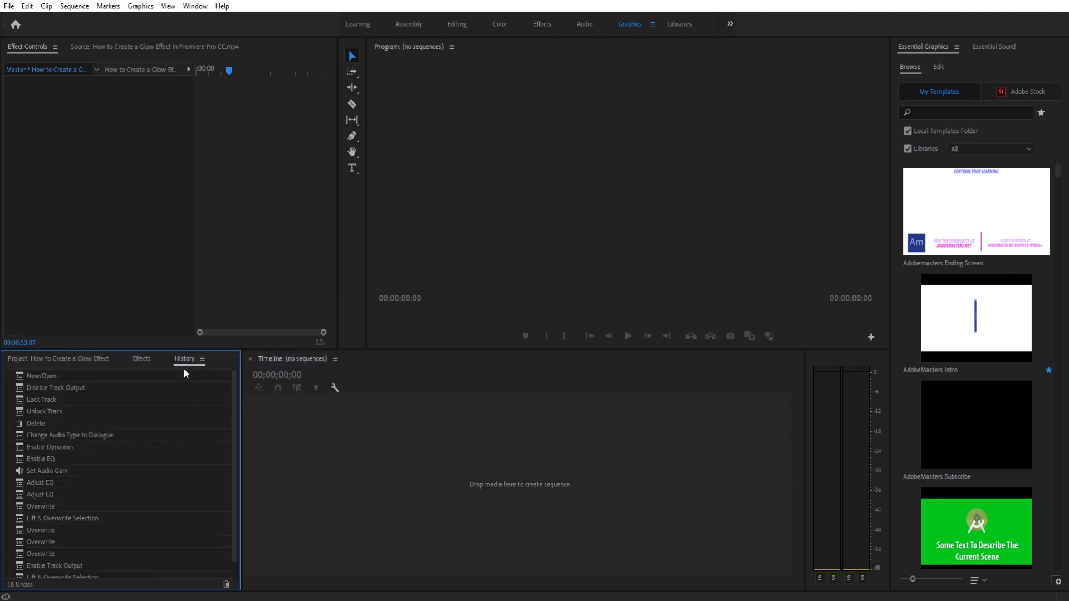
pyautogui.click(141, 359)
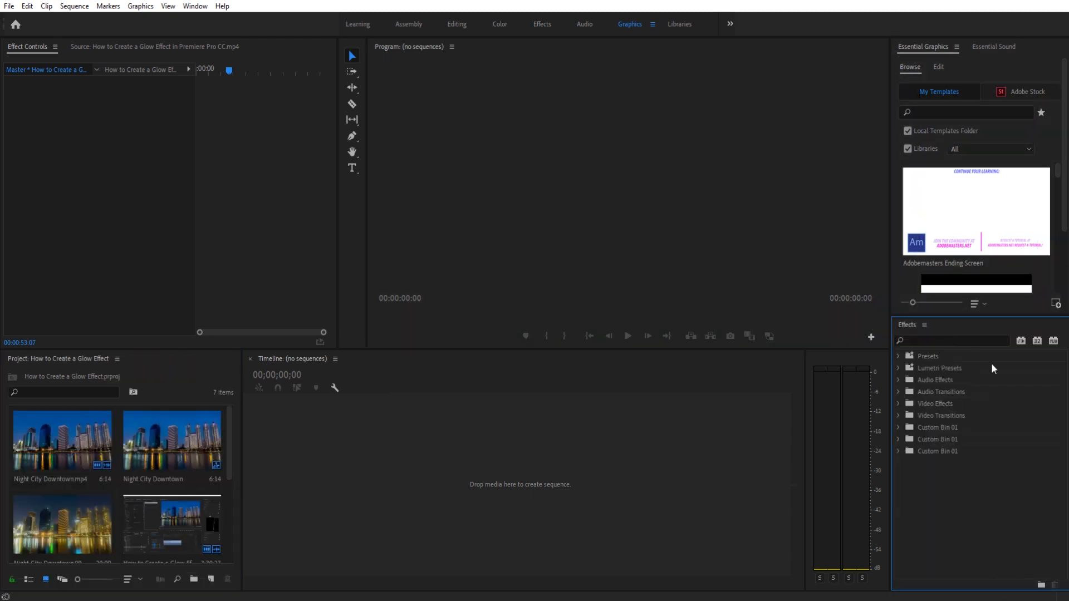
pyautogui.moveTo(969, 381)
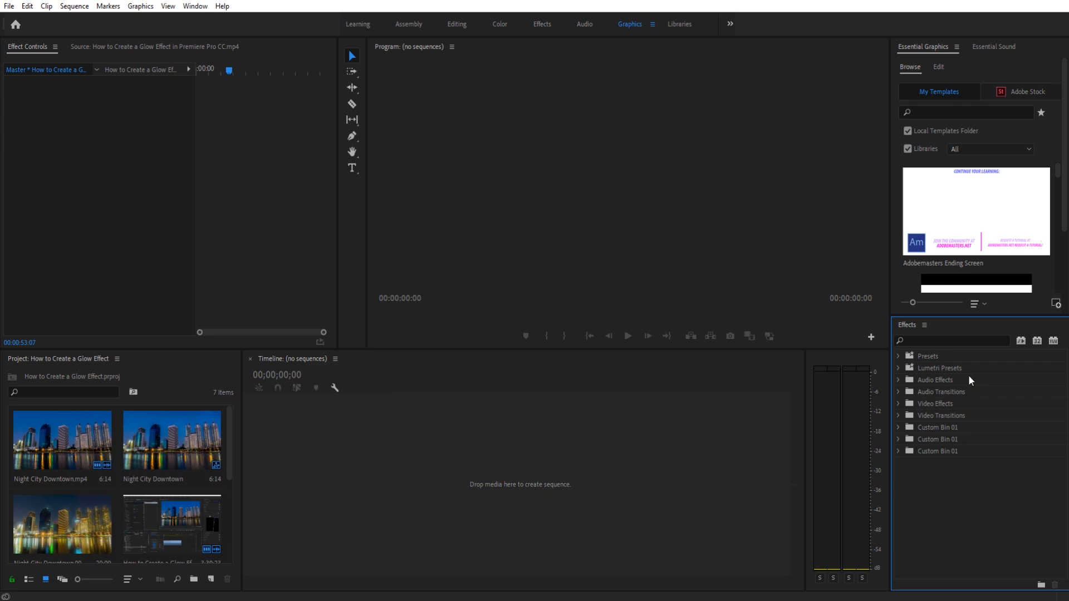
# Step: Glance at Essential Sound, then show the Essential Graphics panel's Edit view
pyautogui.scroll(-3)
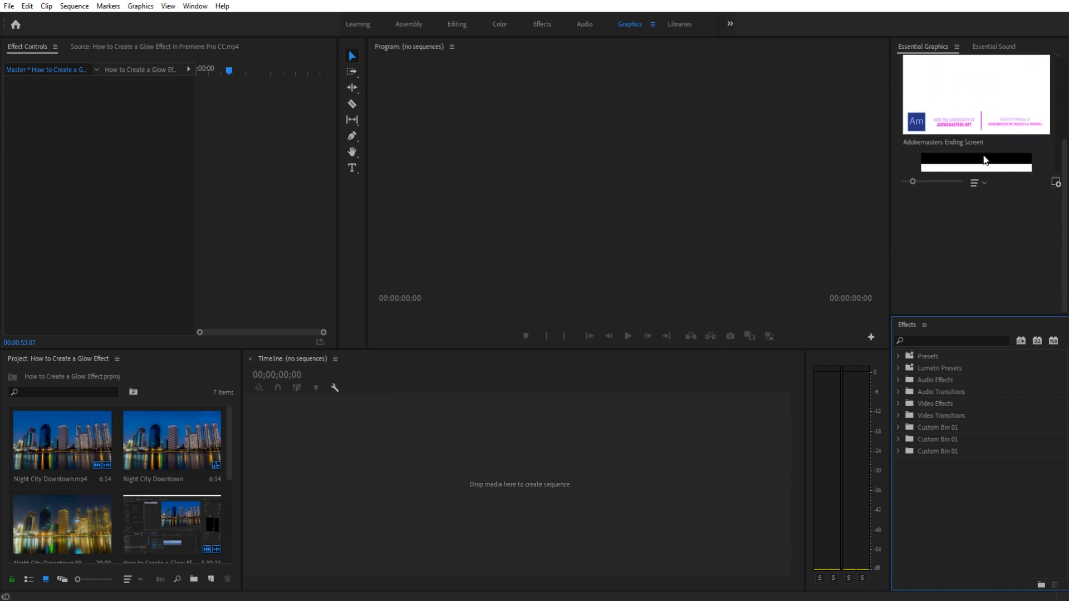
pyautogui.click(993, 47)
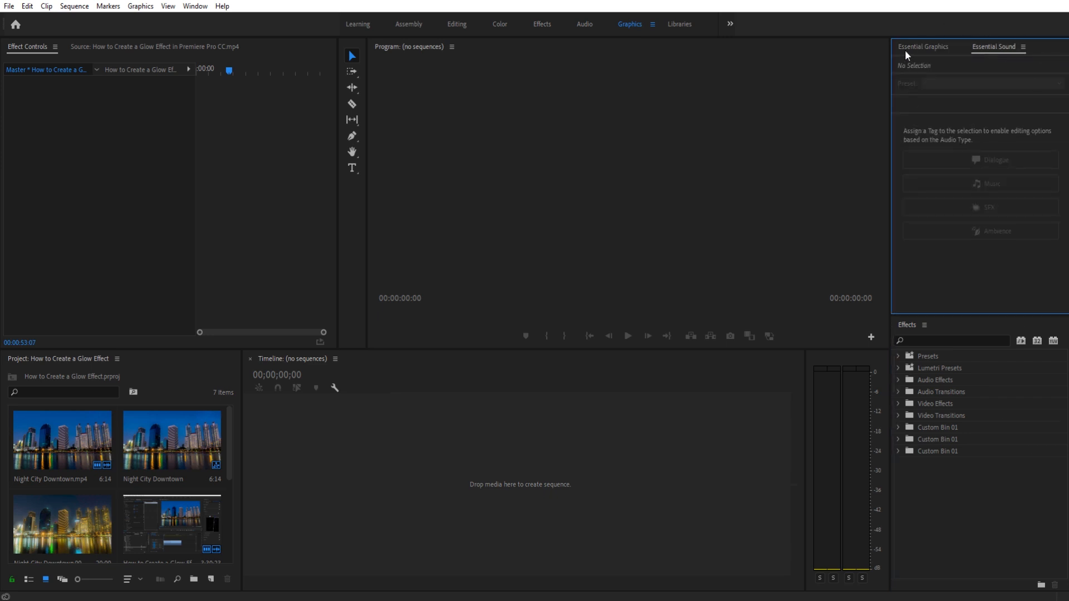
pyautogui.click(924, 46)
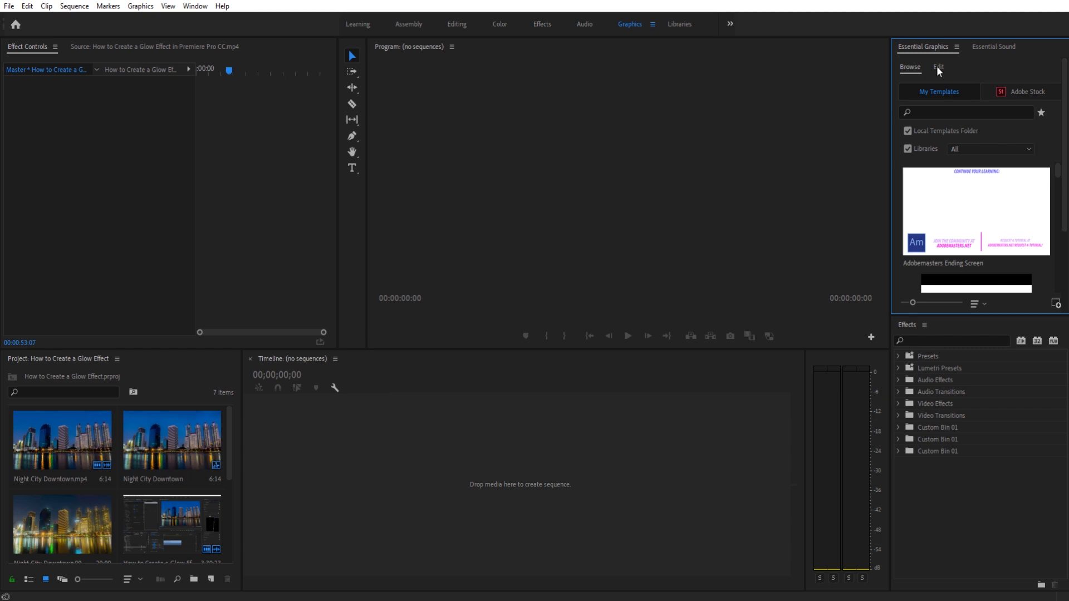
pyautogui.click(937, 66)
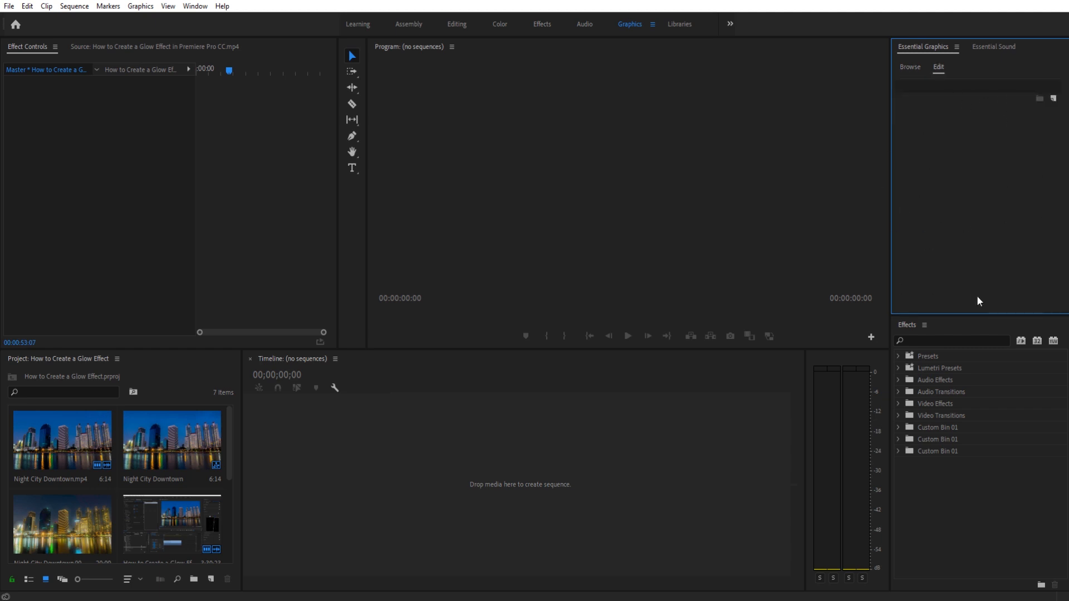
pyautogui.moveTo(590, 359)
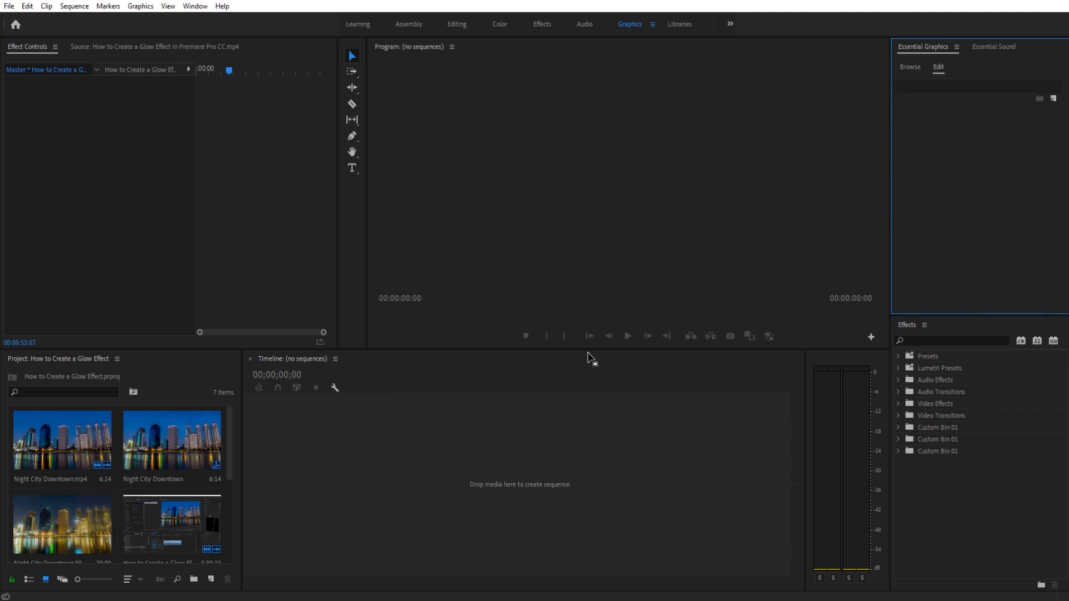
# Step: Open the Night City Downtown sequence and bring up the Window > Workspaces commands
pyautogui.click(172, 440)
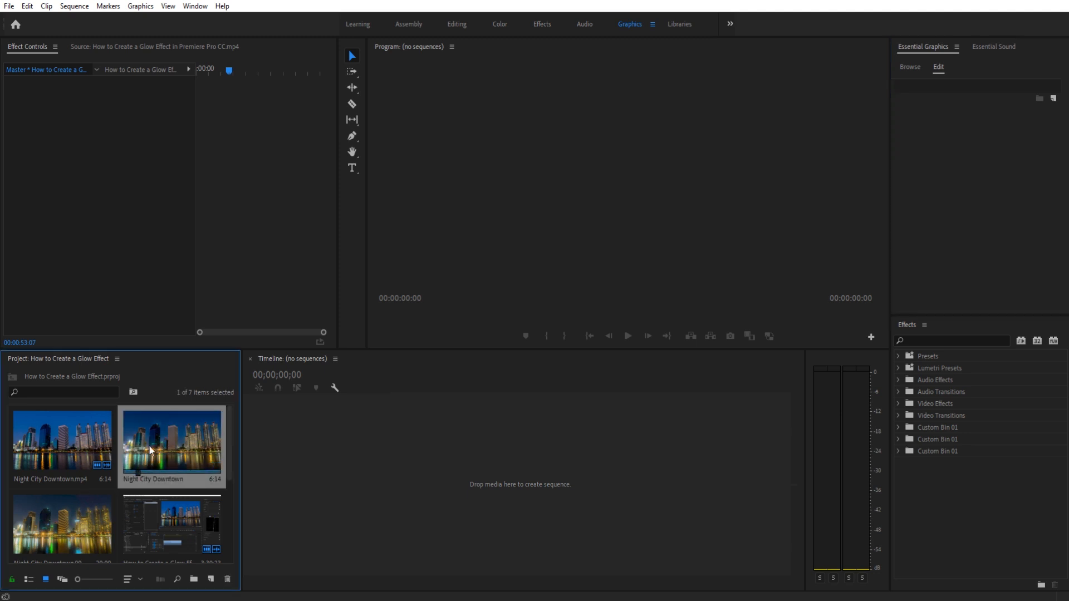
pyautogui.doubleClick(172, 443)
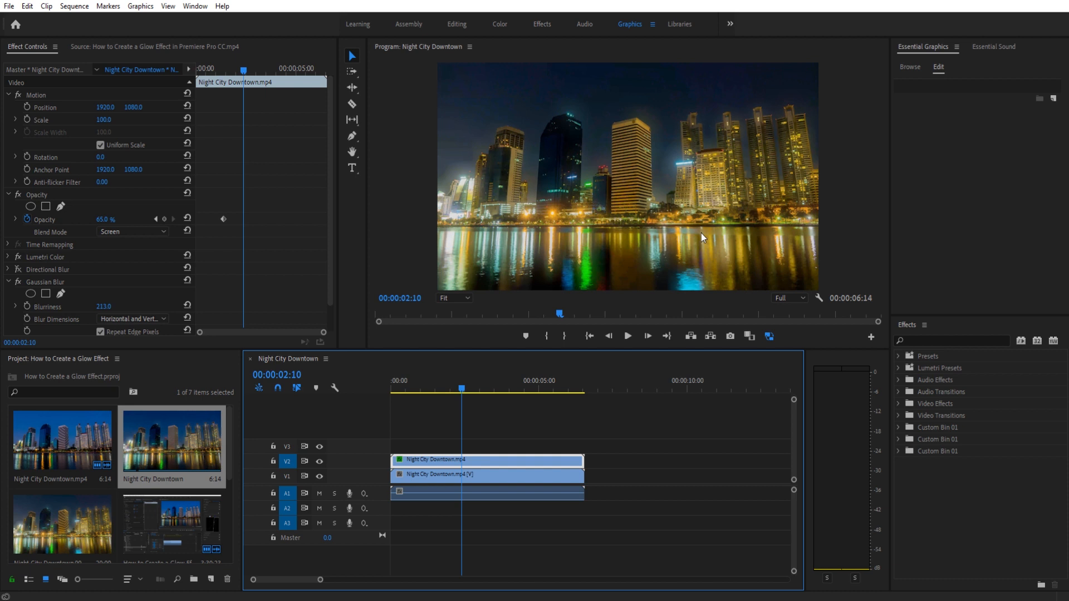
pyautogui.moveTo(805, 412)
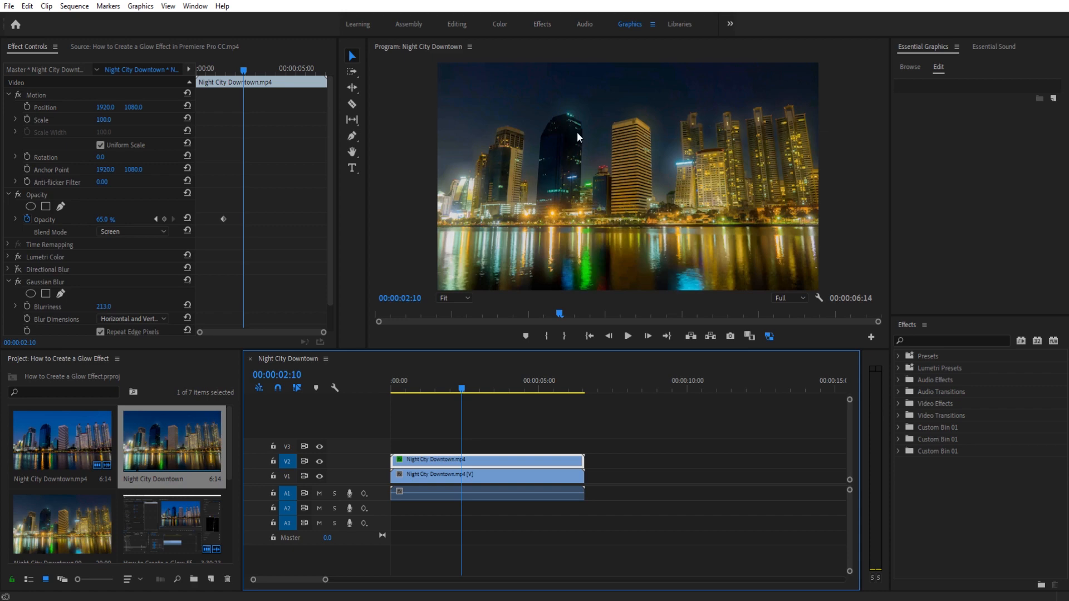
pyautogui.click(194, 7)
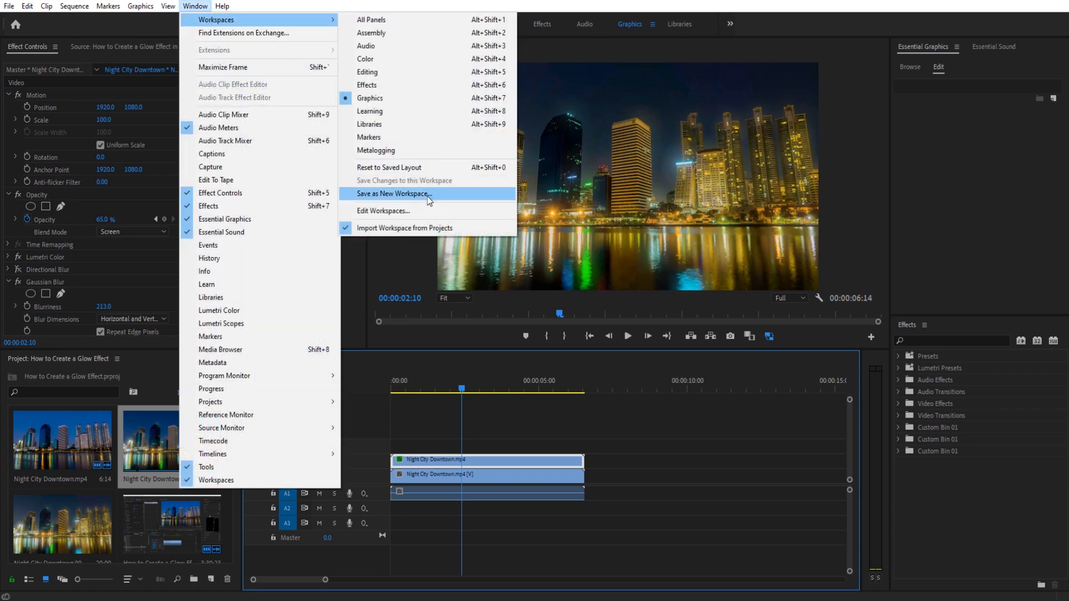
# Step: Save the current layout as a new workspace named 'AdobeMasters Recording'
pyautogui.click(393, 194)
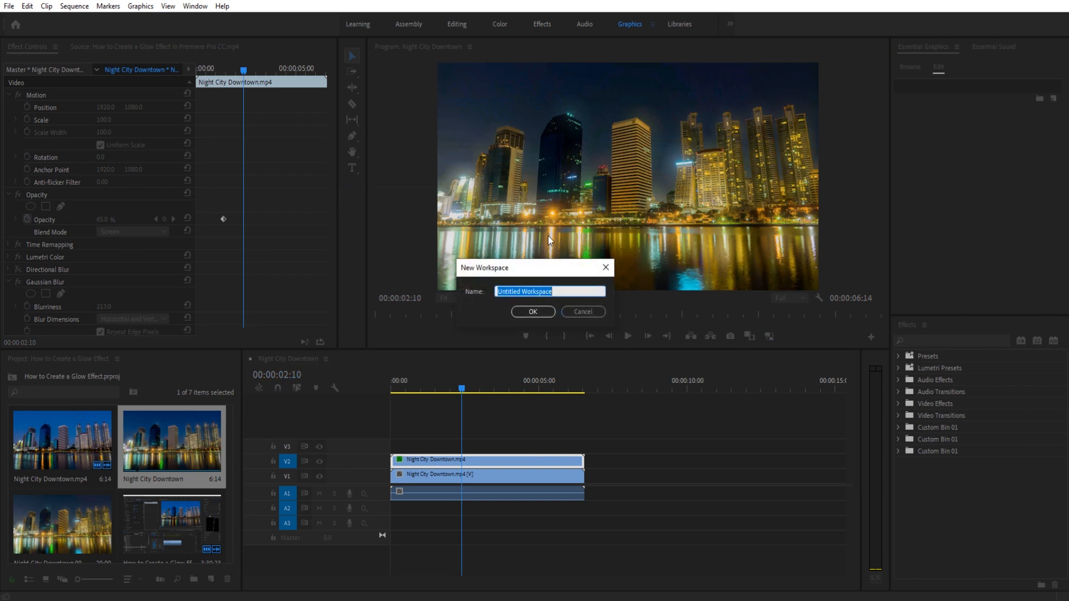
pyautogui.write('AdobeMast')
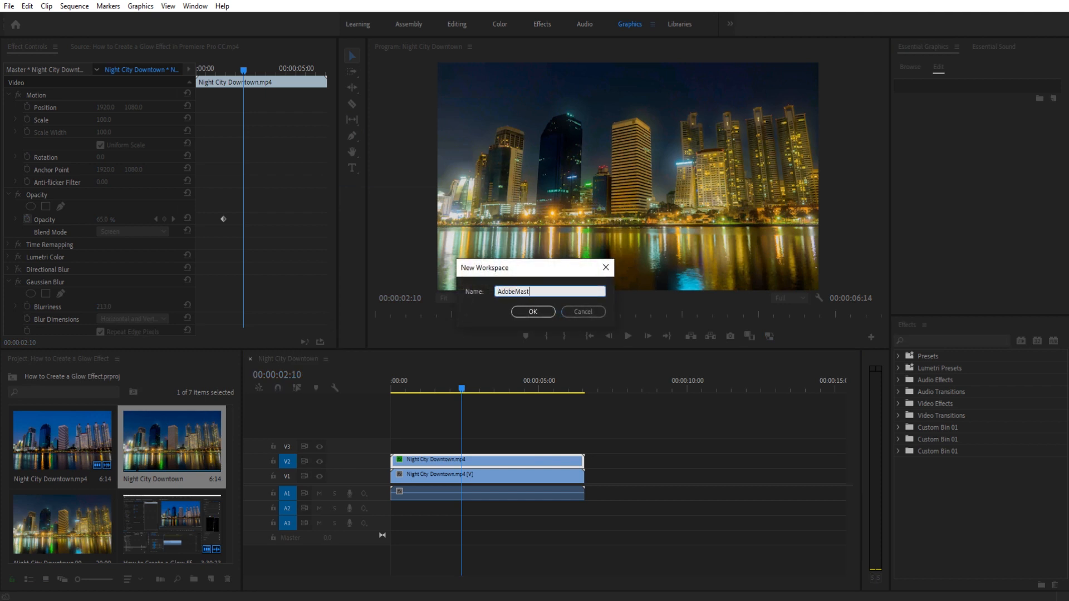
pyautogui.write('ers')
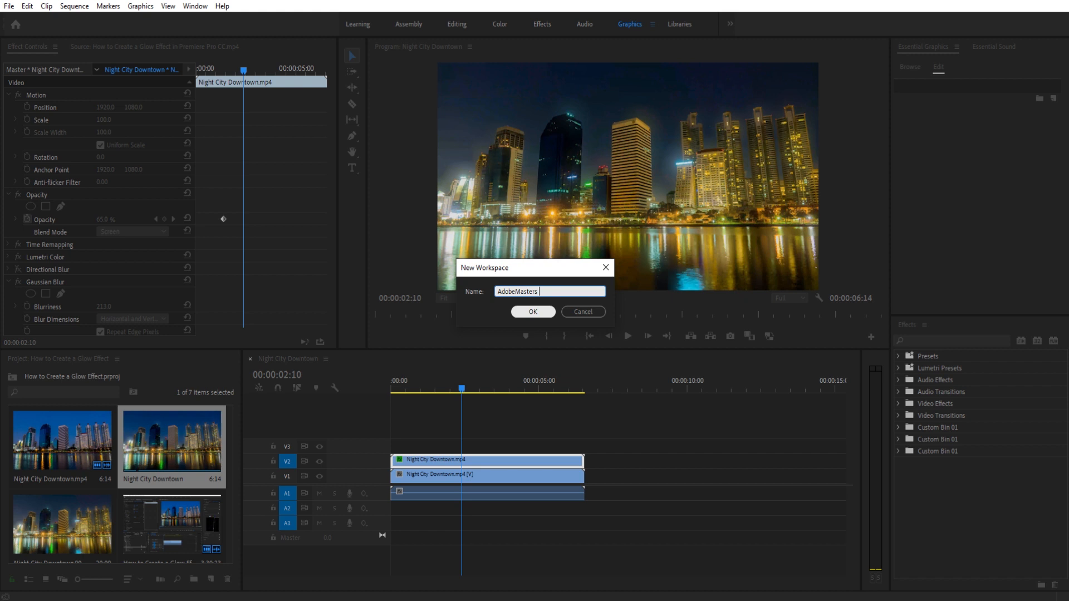
pyautogui.write('Recording')
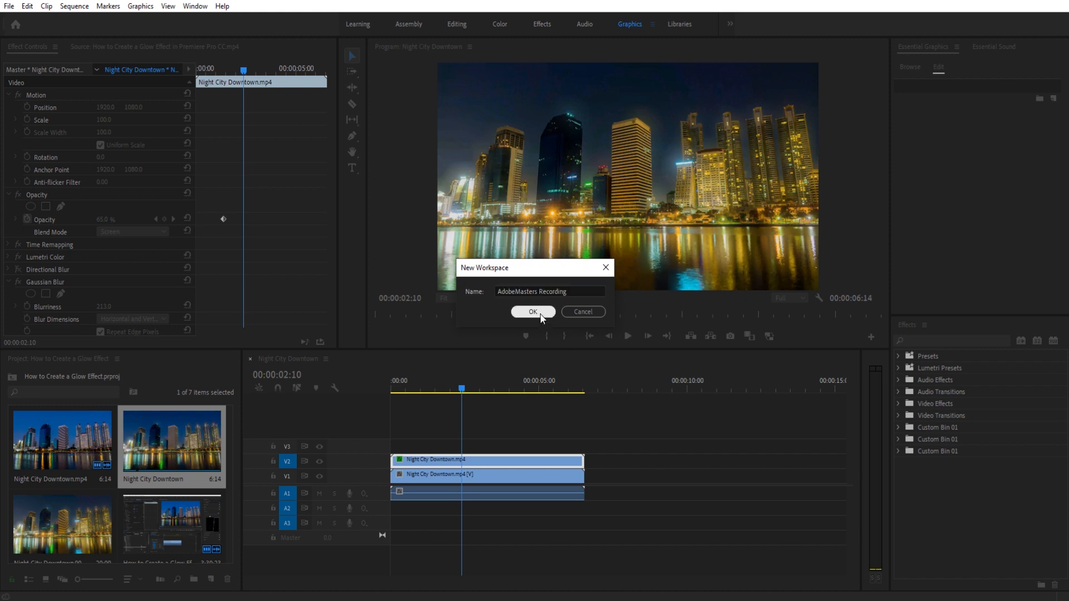
pyautogui.click(533, 311)
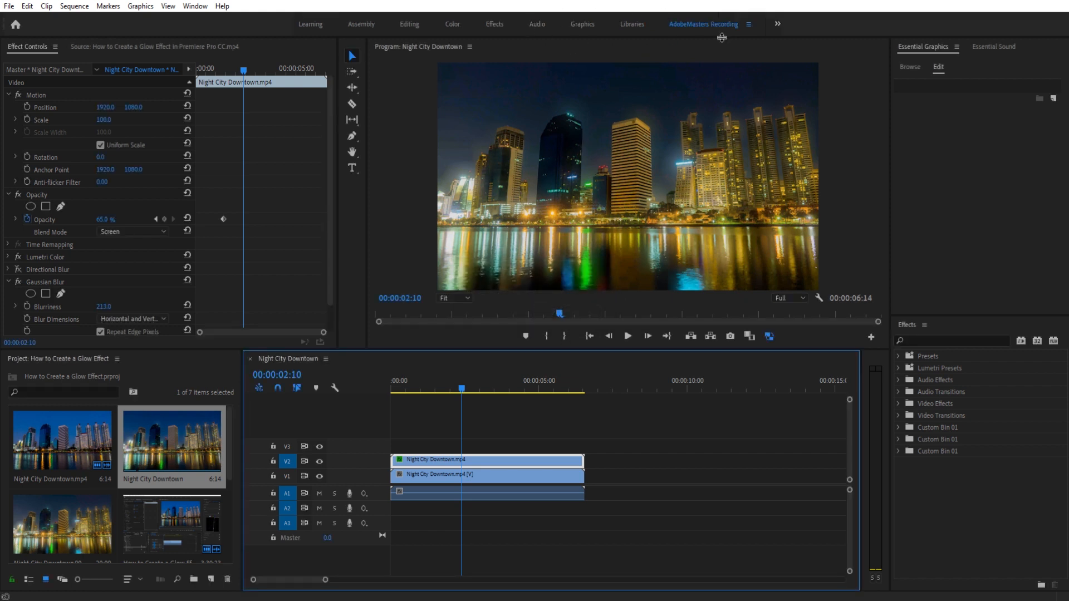
pyautogui.moveTo(699, 37)
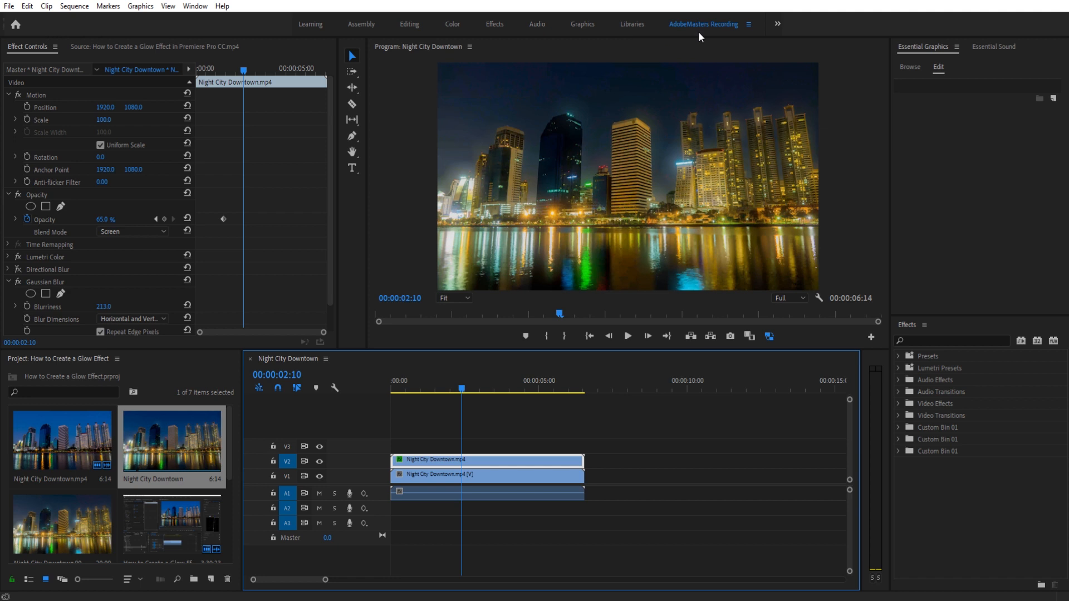
pyautogui.moveTo(742, 24)
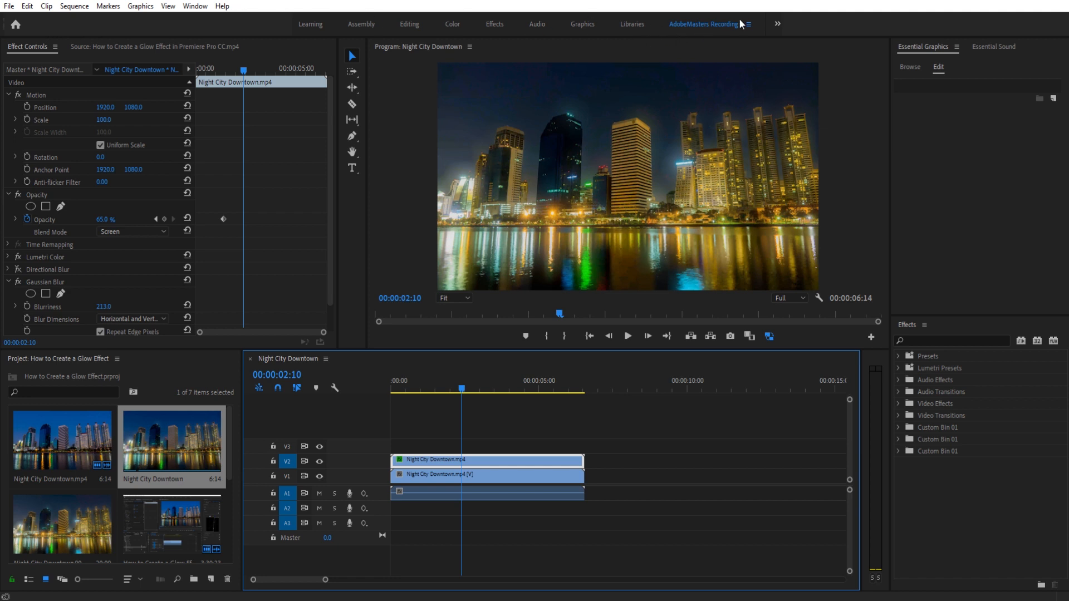
# Step: Peek at the workspace tab's menu, then rearrange panels to disturb the saved layout
pyautogui.click(746, 23)
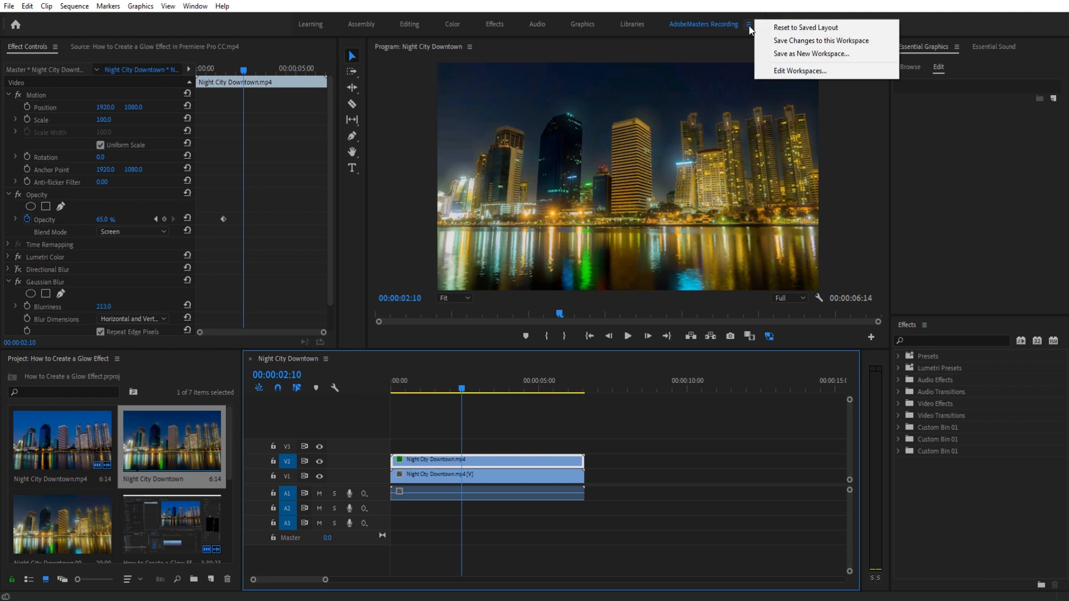
pyautogui.click(748, 29)
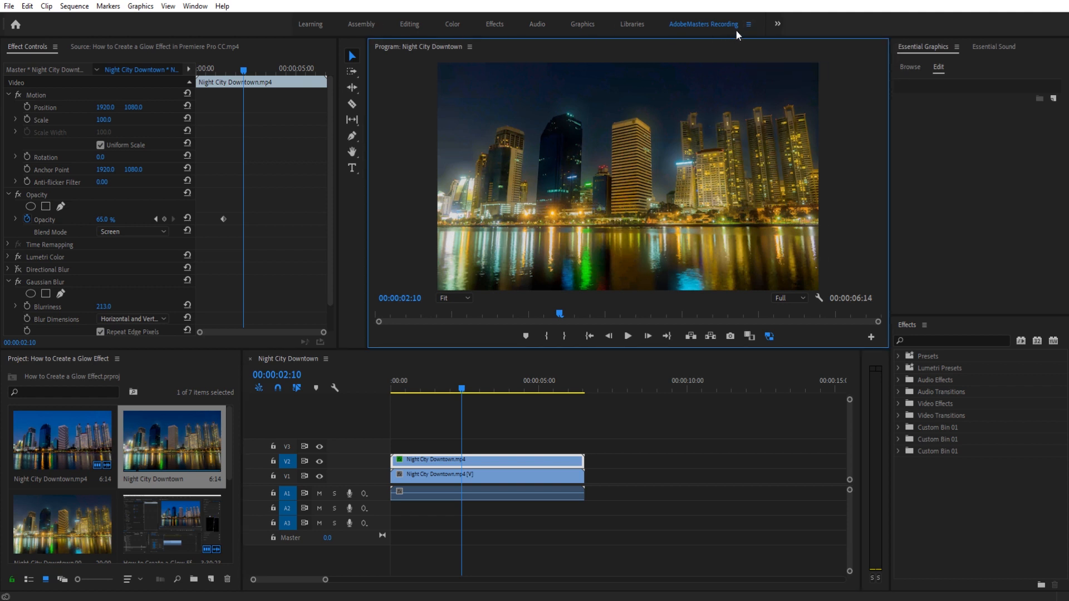
pyautogui.moveTo(632, 149)
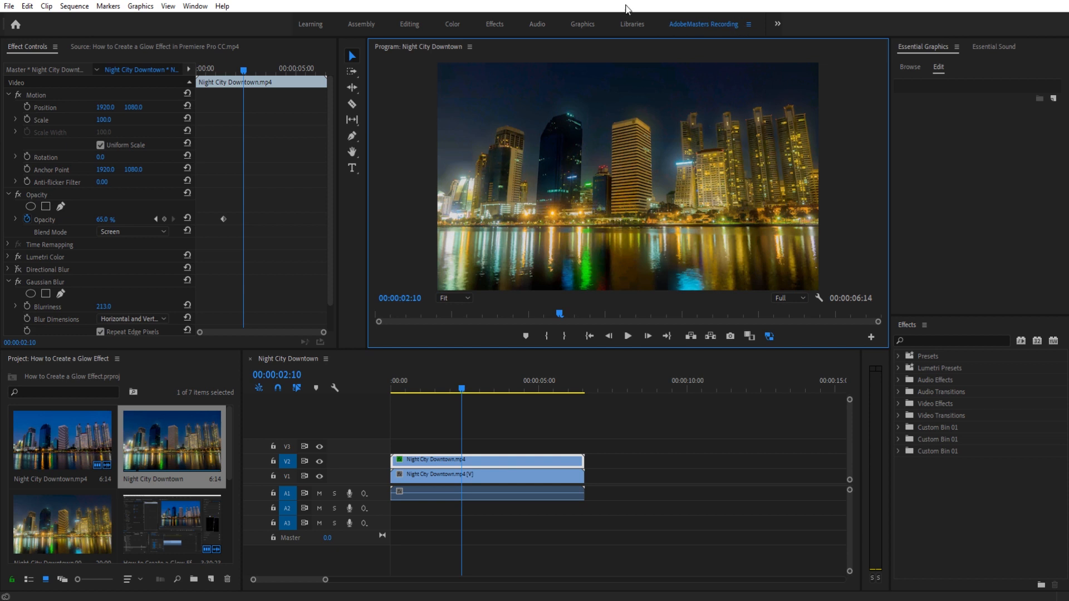
pyautogui.click(249, 358)
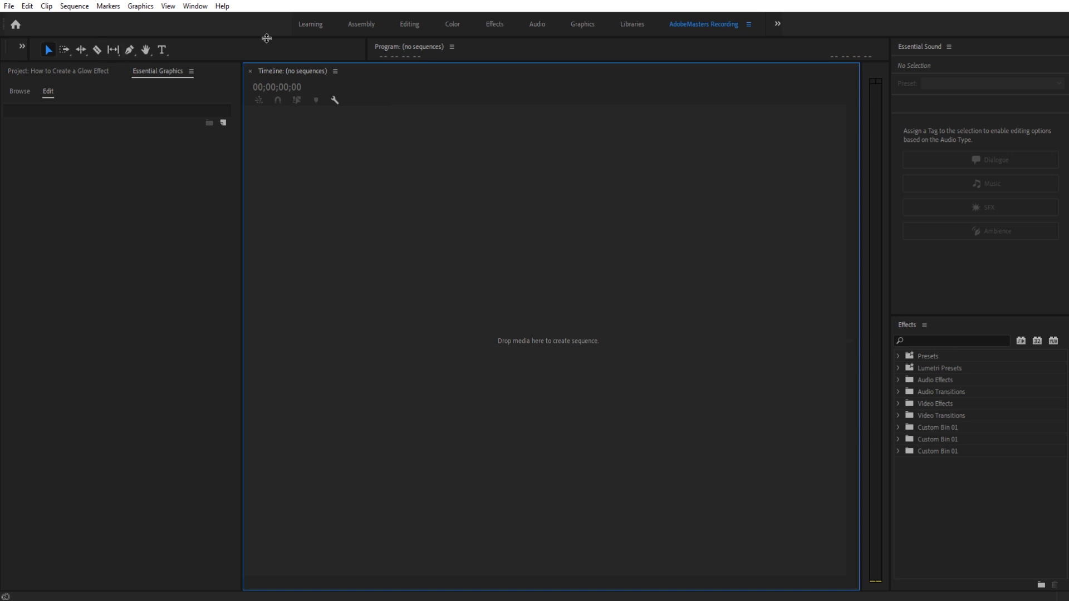
# Step: Reset the AdobeMasters Recording workspace to its saved layout from the workspace menu
pyautogui.click(748, 23)
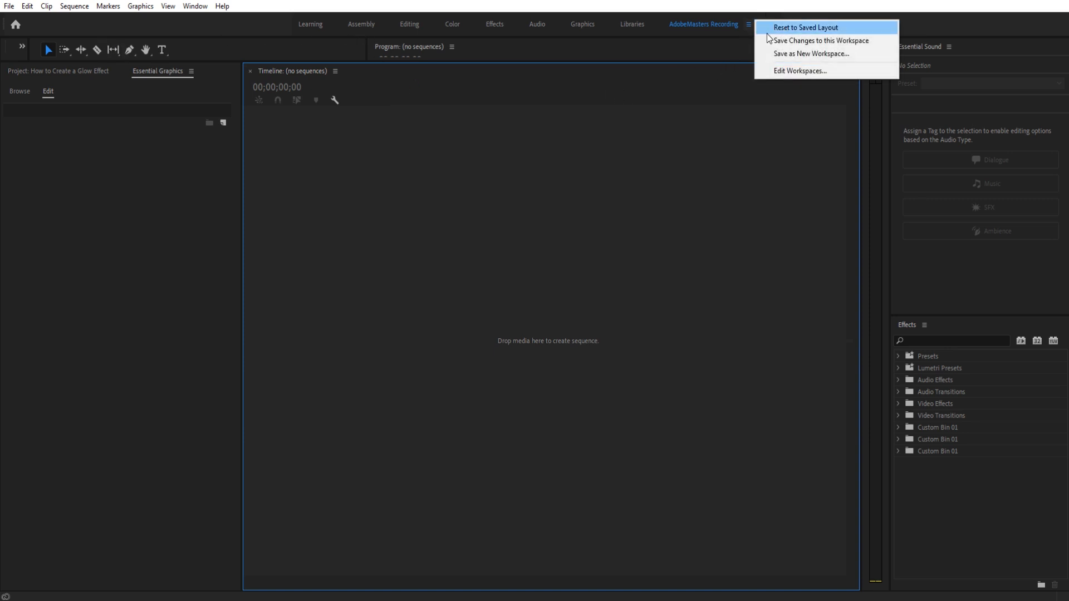
pyautogui.click(806, 27)
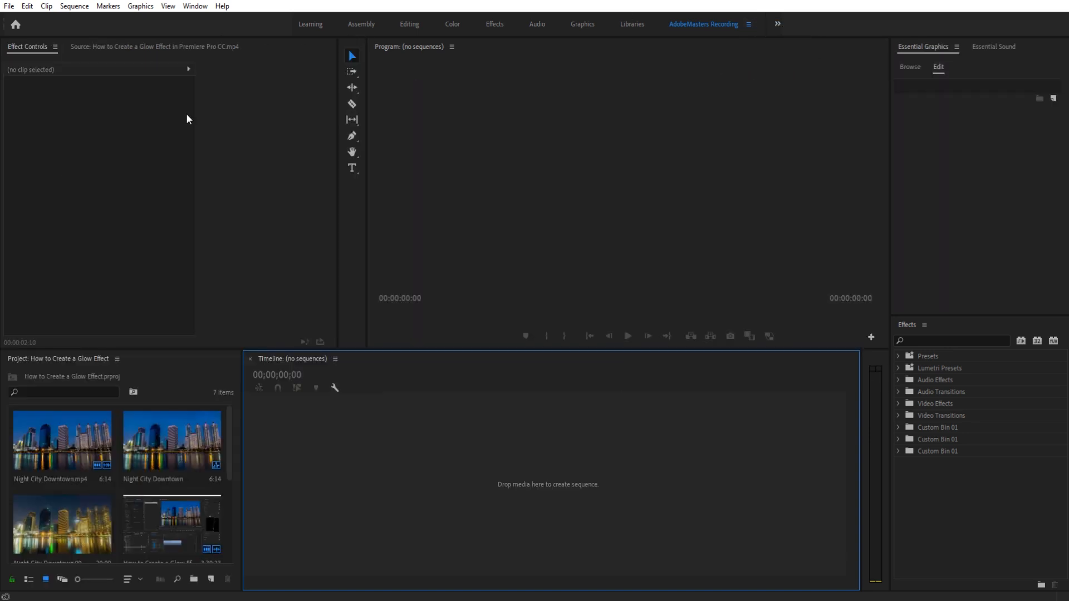
pyautogui.moveTo(722, 121)
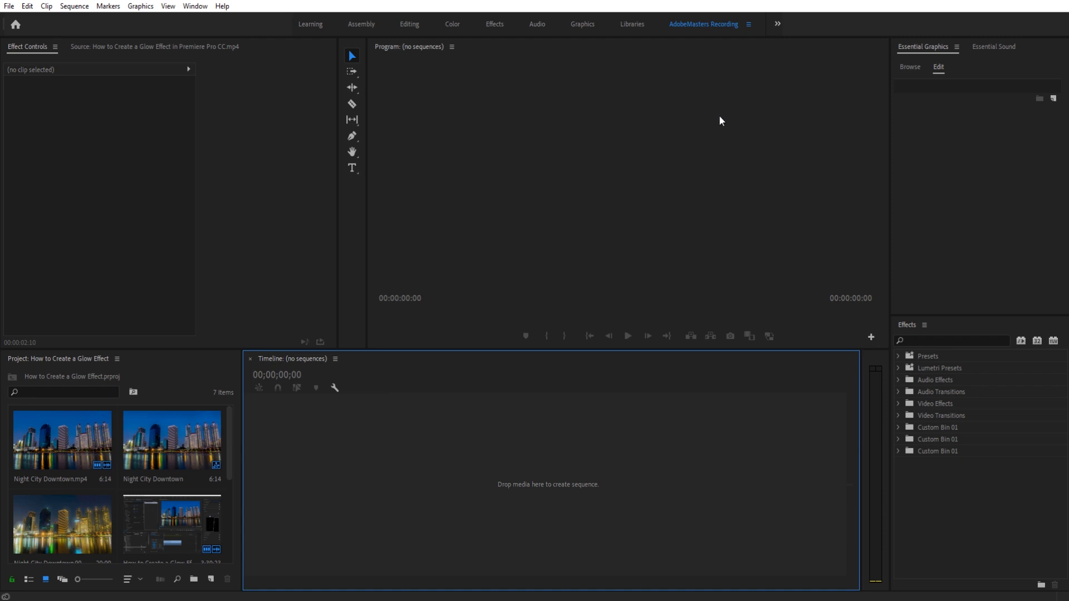
pyautogui.moveTo(633, 48)
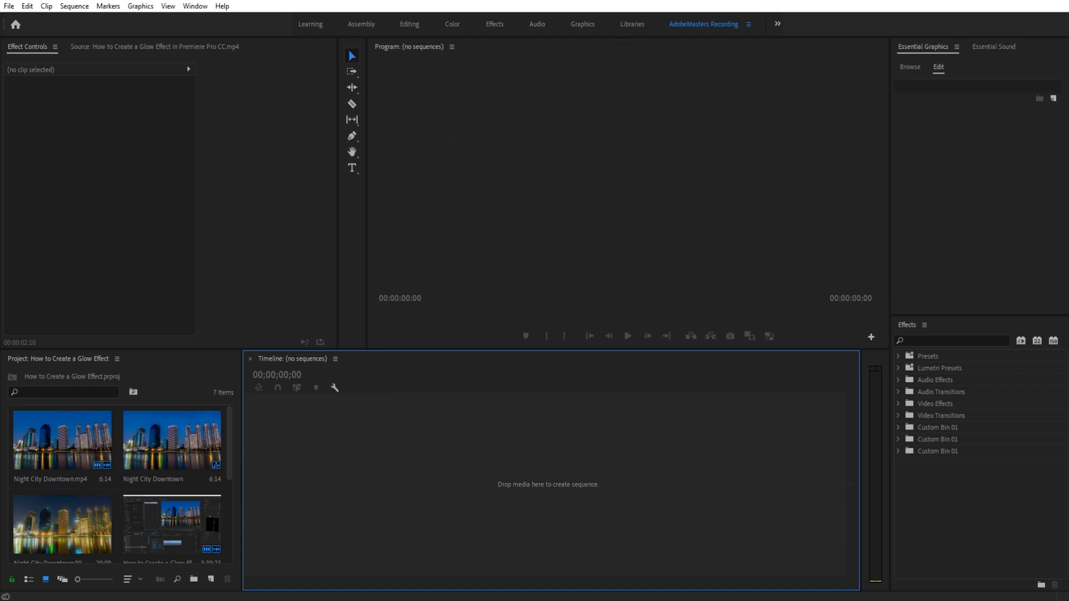
pyautogui.moveTo(759, 27)
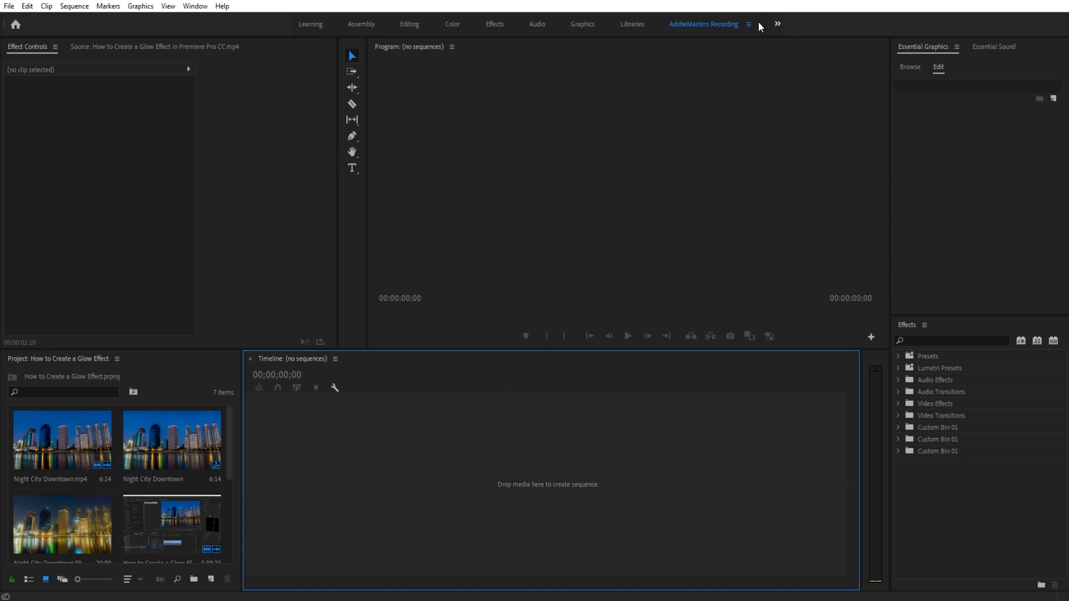
# Step: In Edit Workspaces, keep Color, Audio, Graphics and AdobeMasters Recording, moving the rest to overflow
pyautogui.click(194, 7)
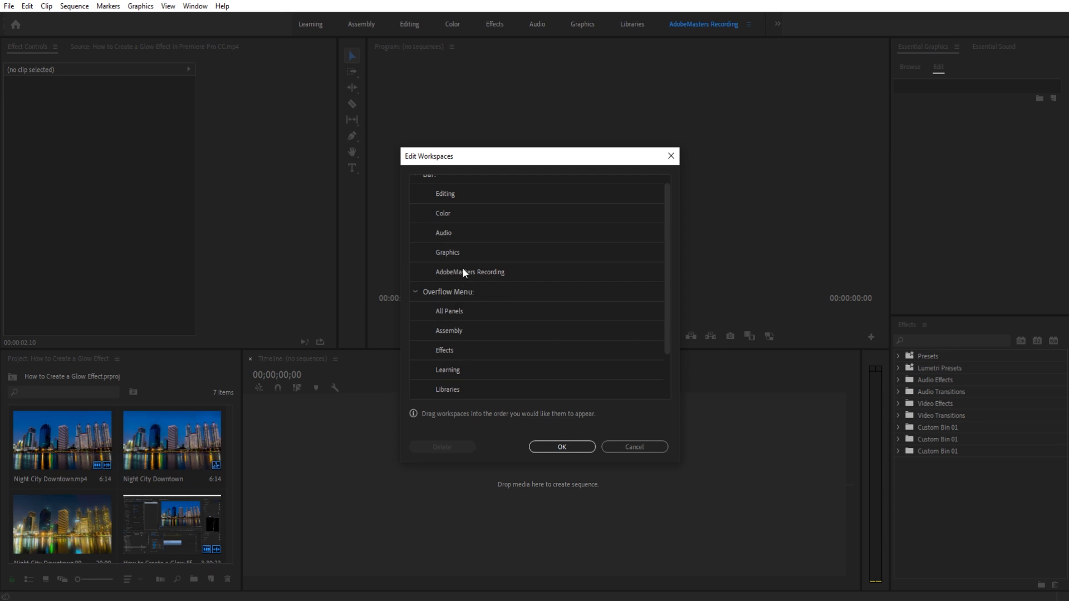
pyautogui.moveTo(457, 199)
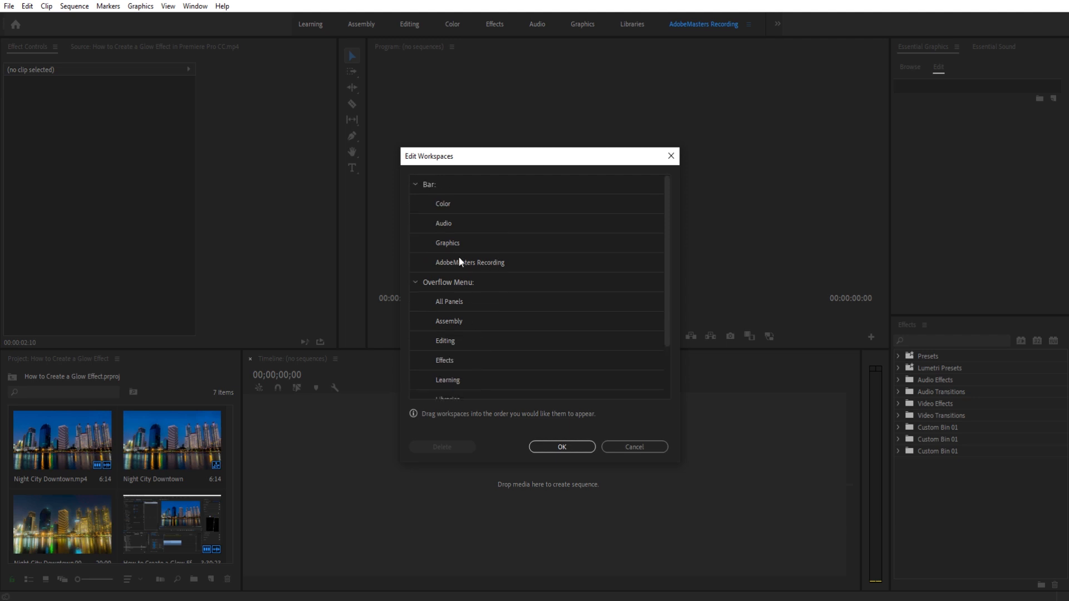
pyautogui.click(561, 446)
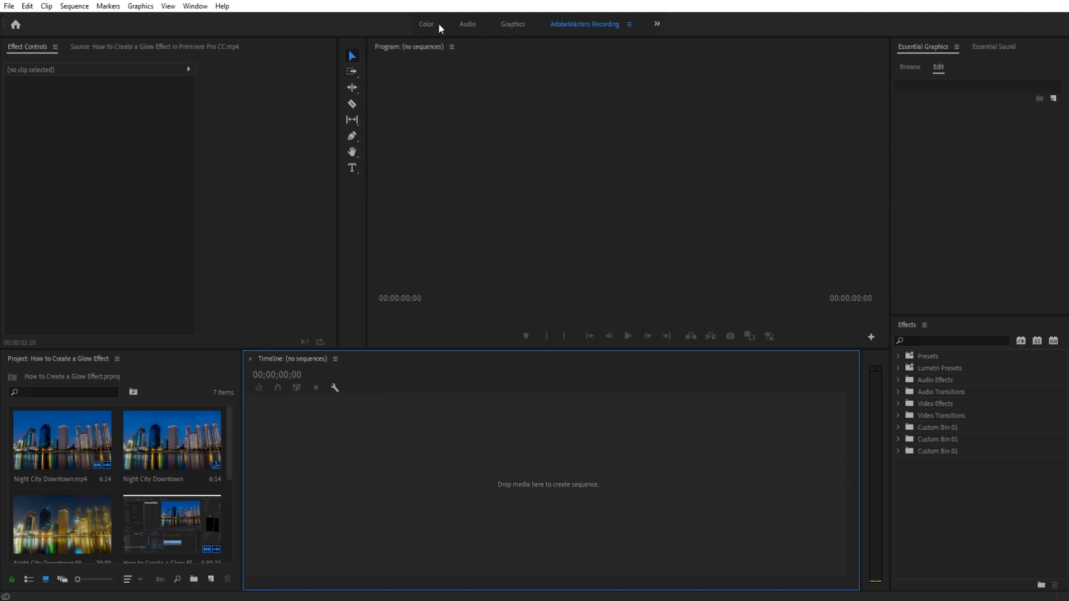
pyautogui.click(655, 23)
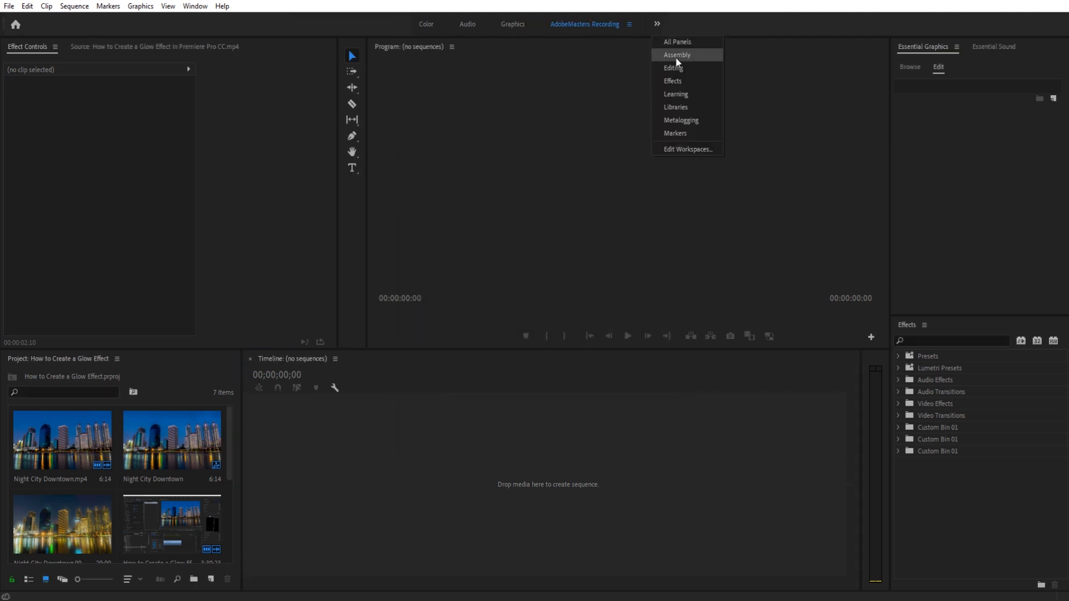
pyautogui.moveTo(672, 107)
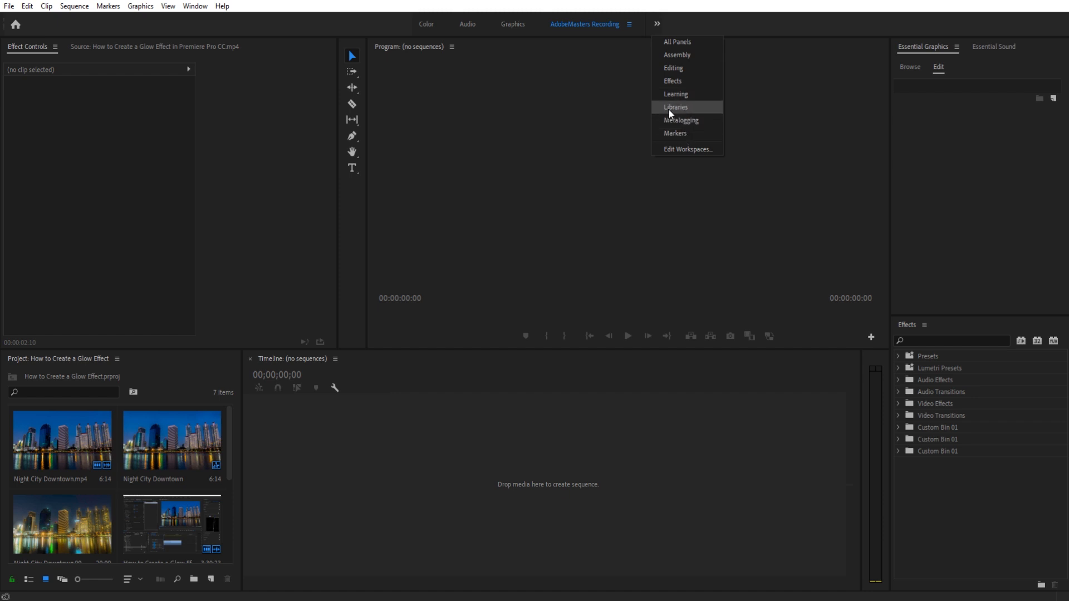
pyautogui.click(767, 36)
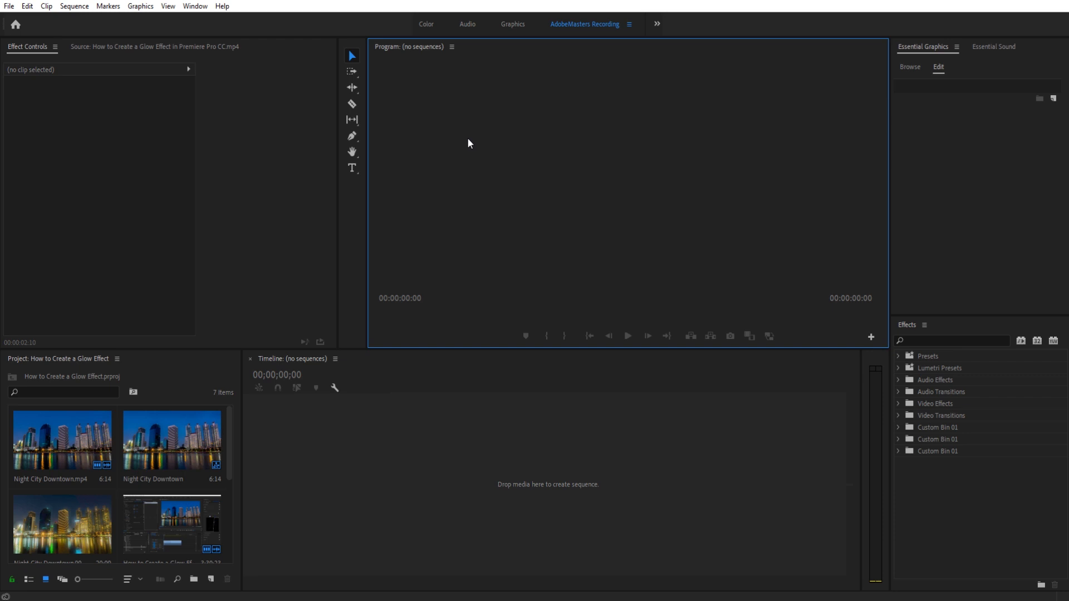
pyautogui.moveTo(793, 397)
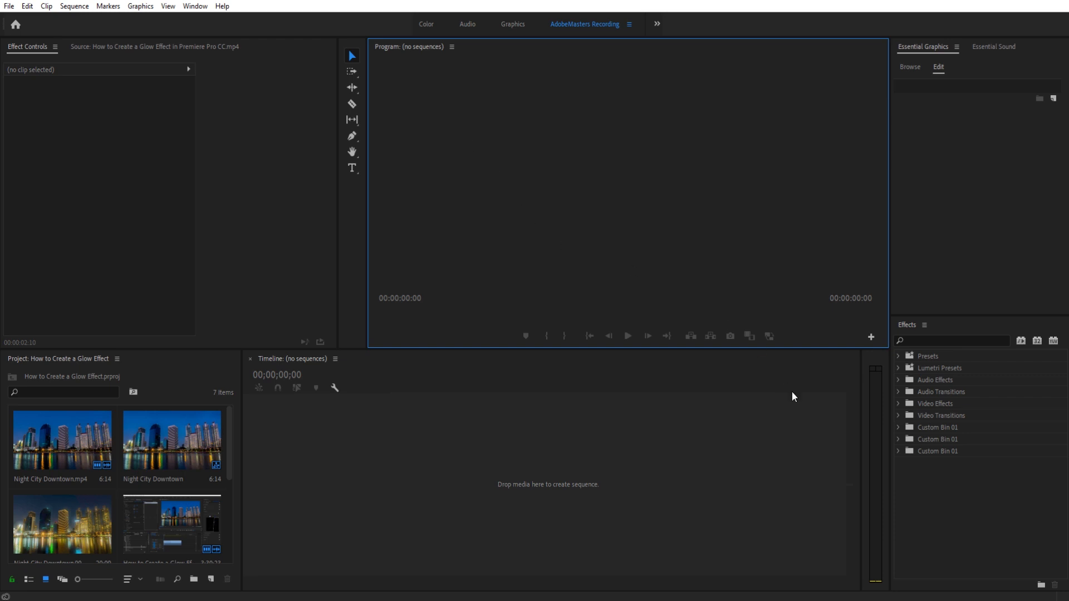
pyautogui.moveTo(784, 421)
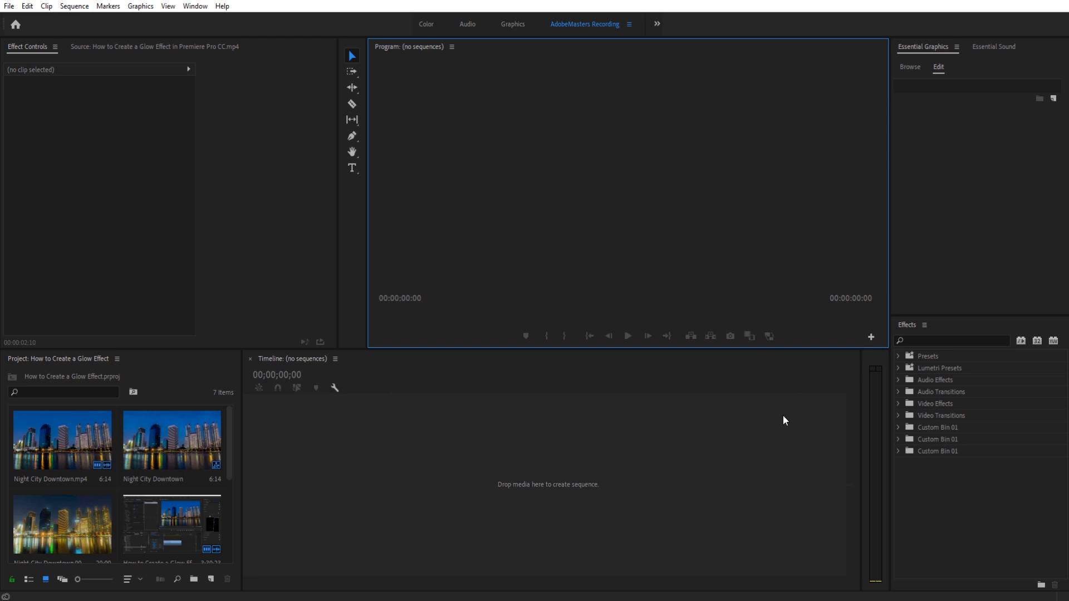
pyautogui.moveTo(515, 387)
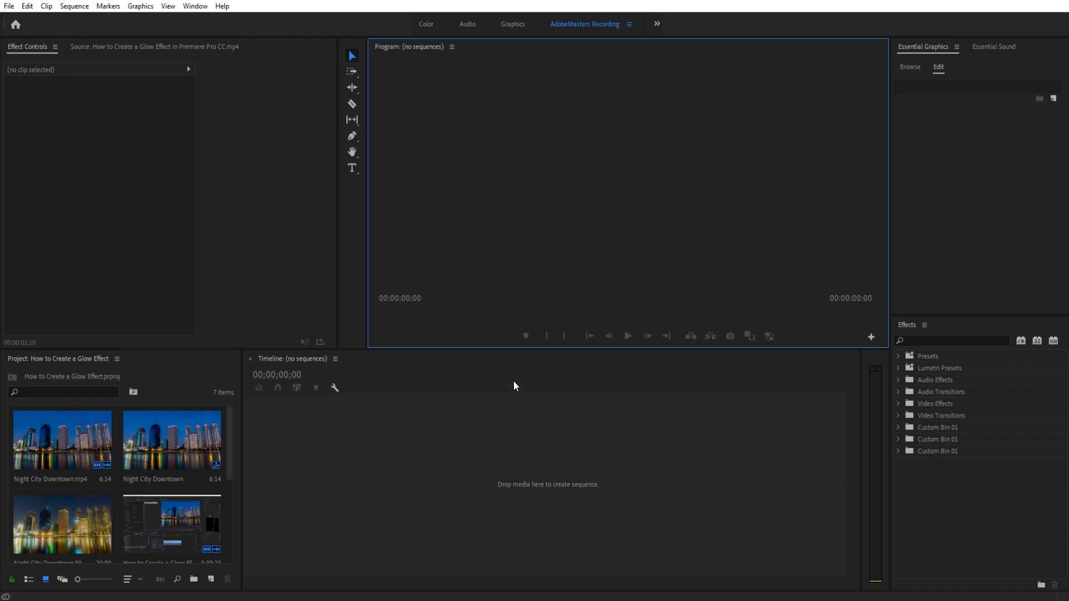
pyautogui.moveTo(582, 308)
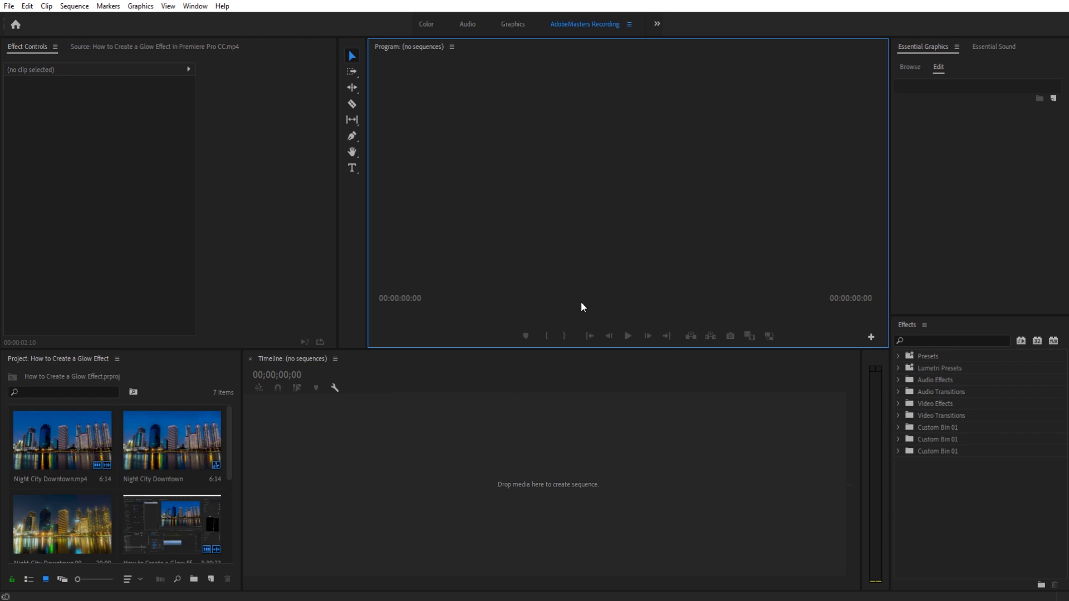
pyautogui.moveTo(702, 393)
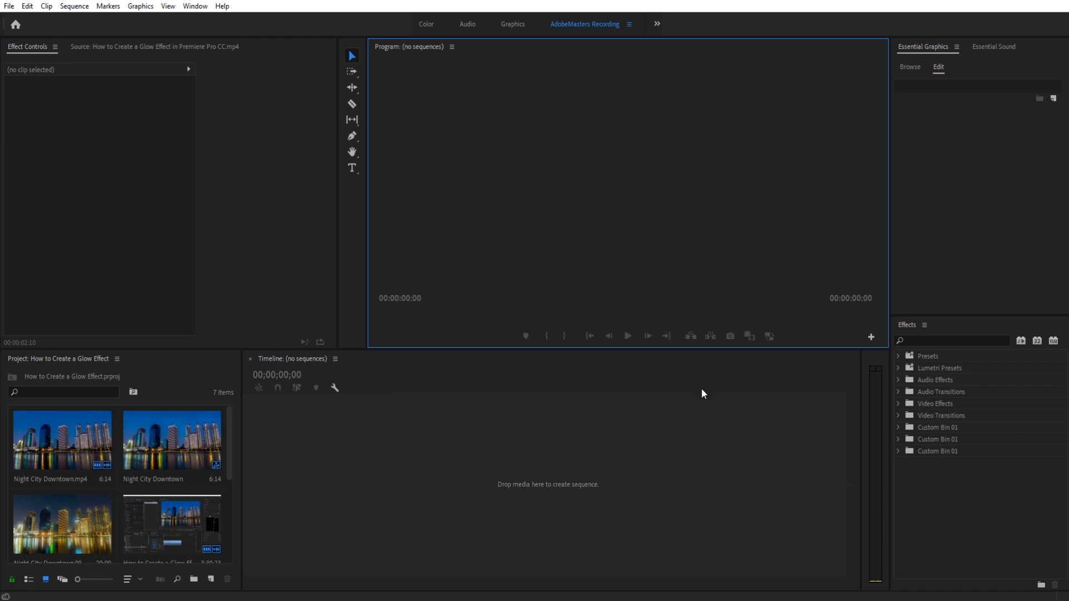
pyautogui.moveTo(725, 430)
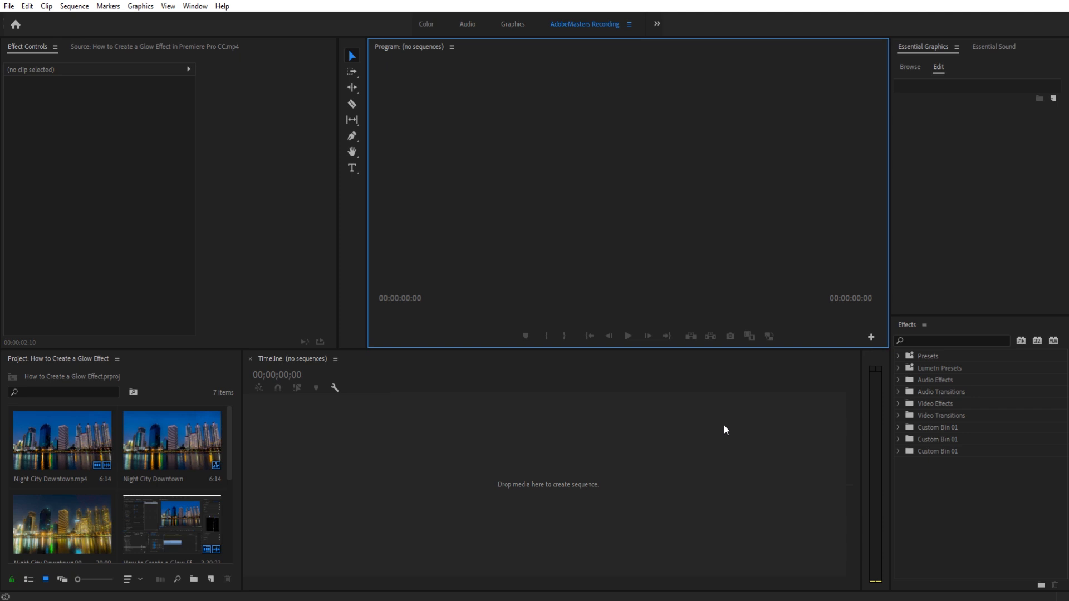
pyautogui.moveTo(990, 470)
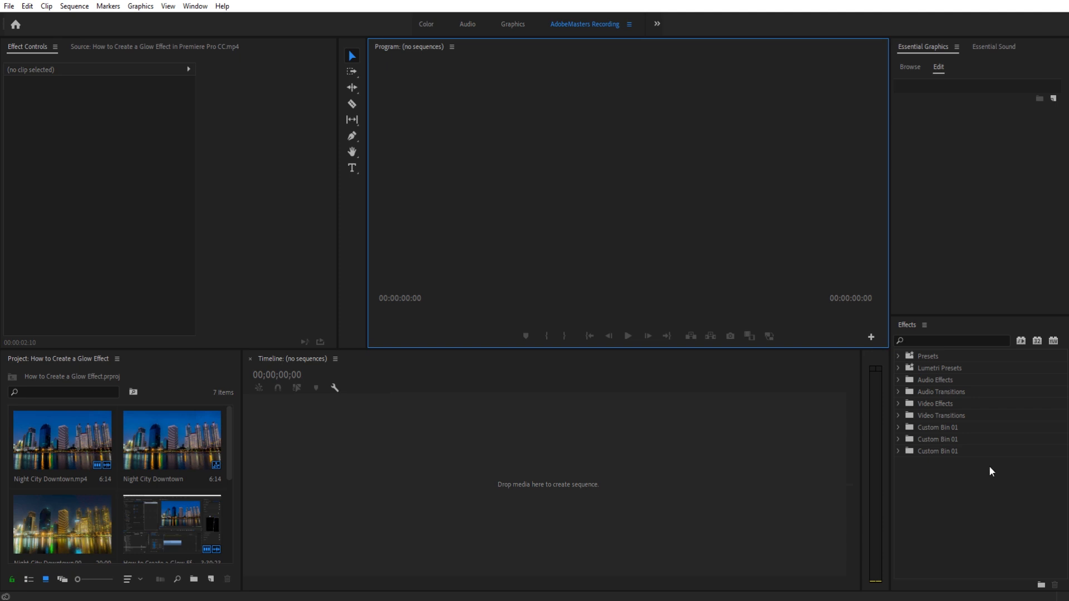